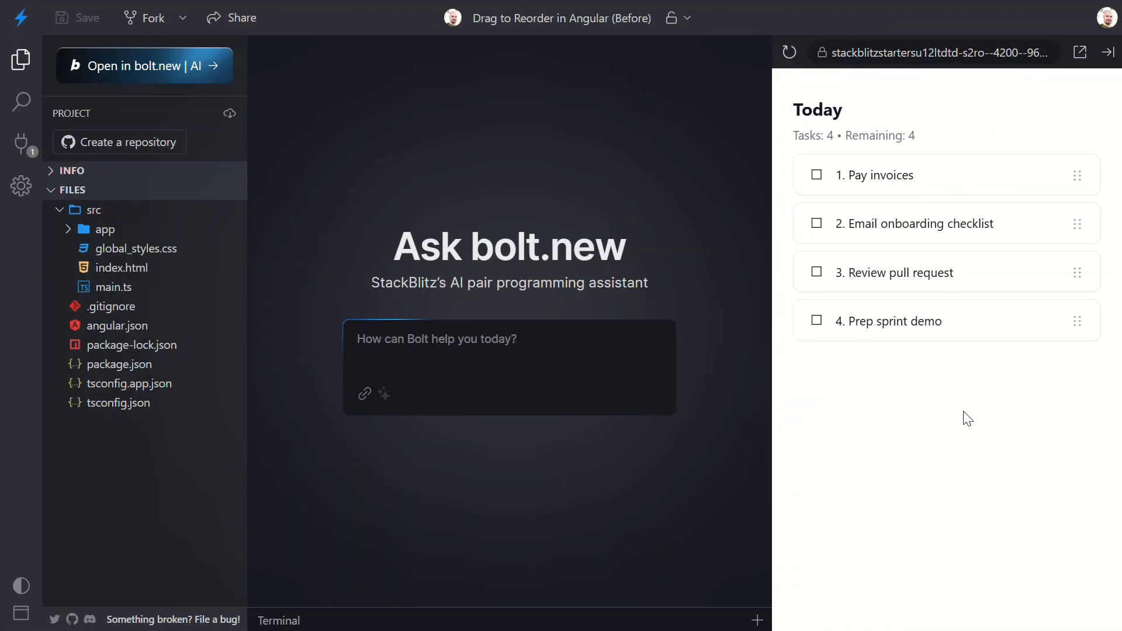
{"action": "mouse_move", "coordinate": [861, 273]}
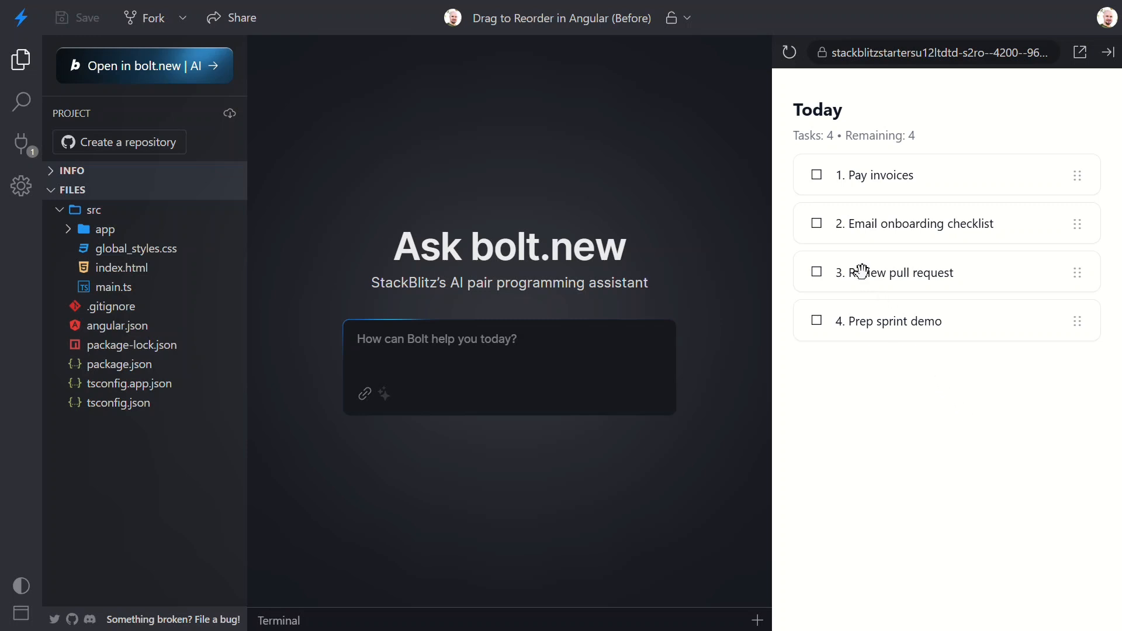
- Tick tasks in the preview, then untick Review pull request and Email onboarding checklist
{"action": "left_click", "coordinate": [816, 224]}
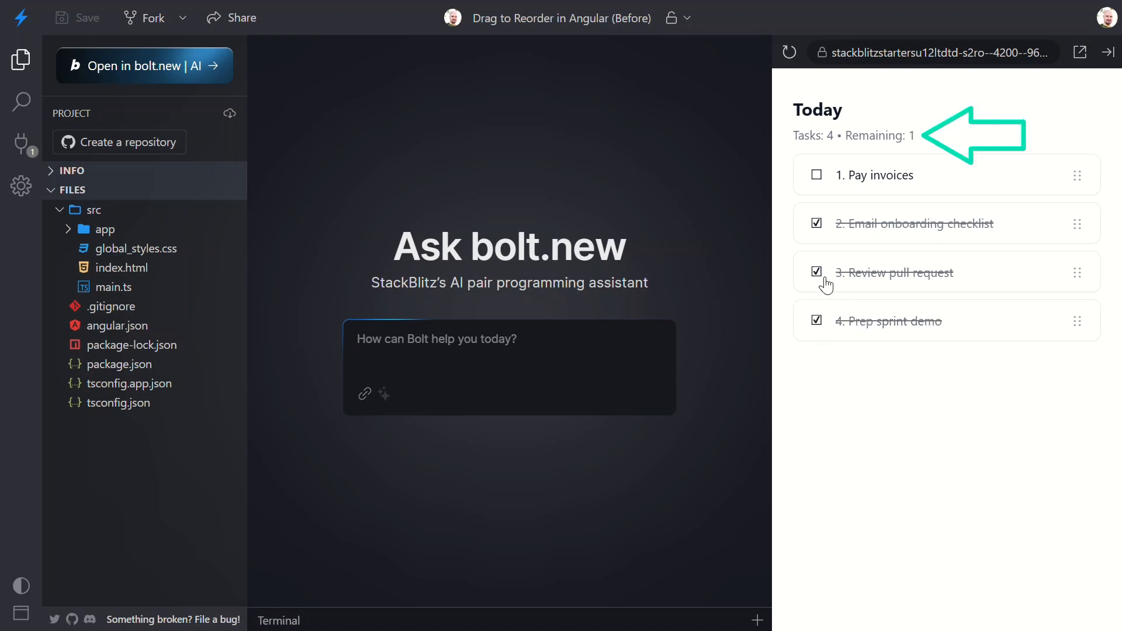
{"action": "left_click", "coordinate": [817, 271]}
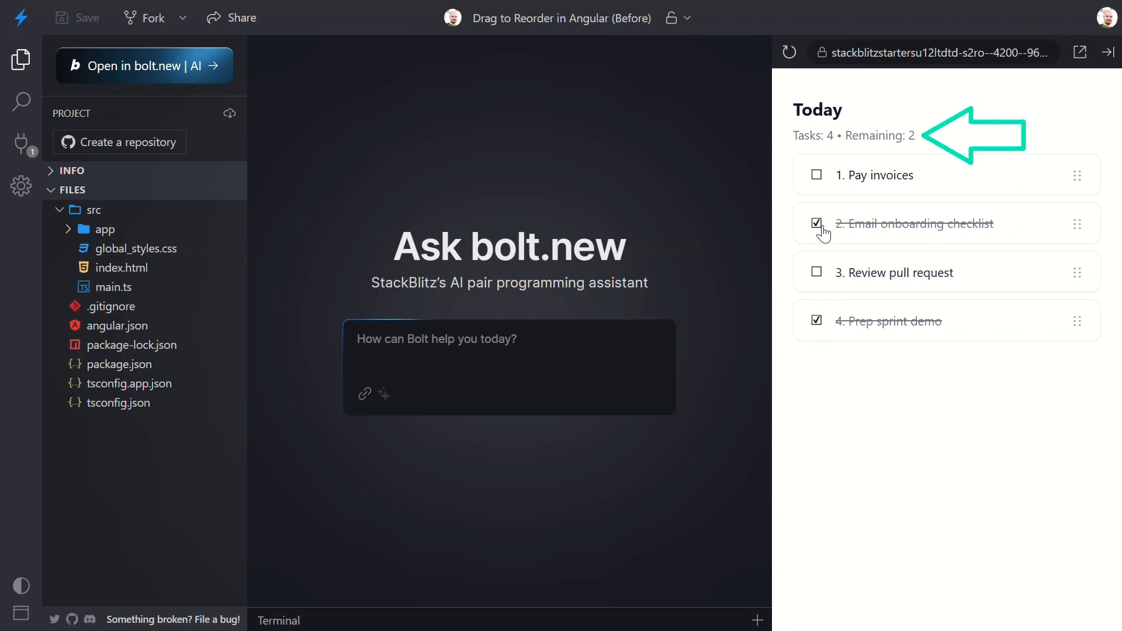
{"action": "left_click", "coordinate": [815, 223]}
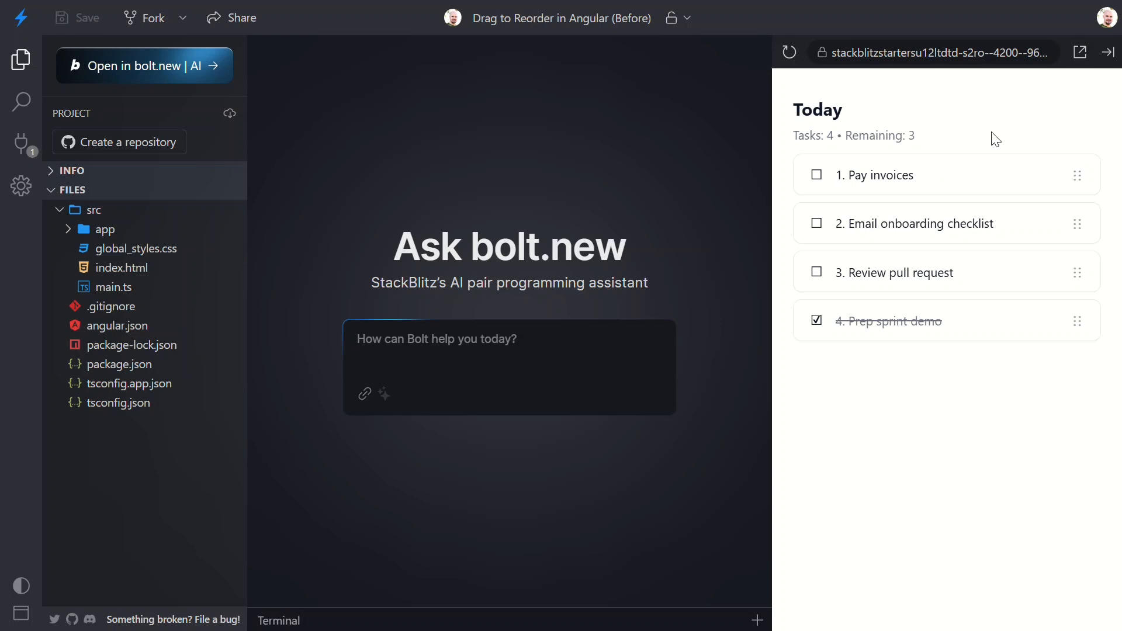
{"action": "mouse_move", "coordinate": [933, 178]}
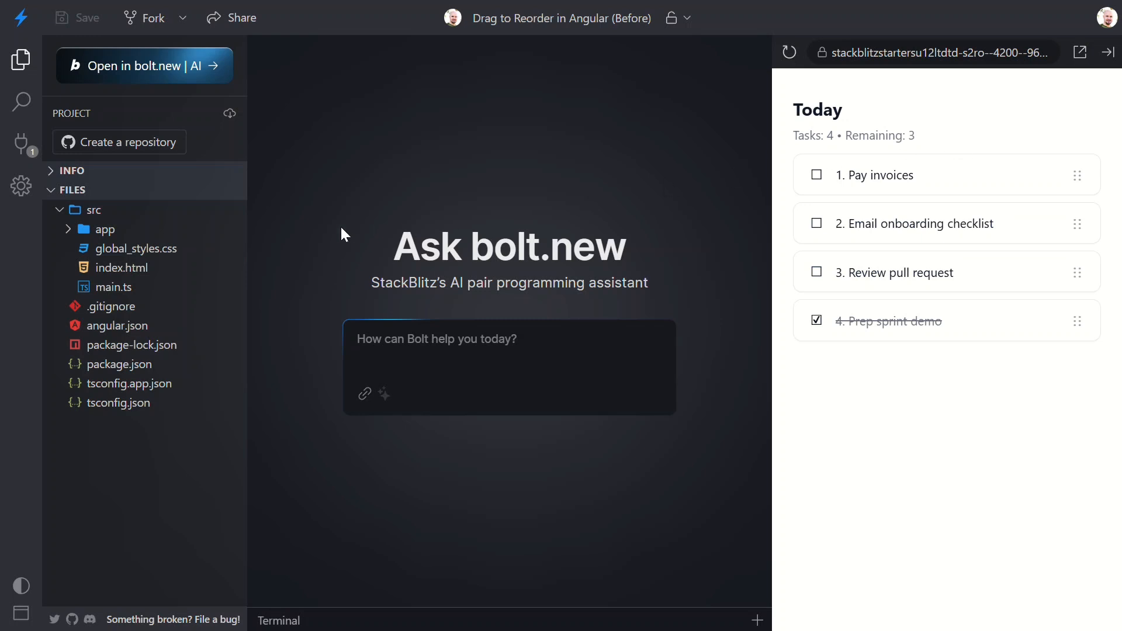
- Expand the src/app folder in the Files explorer to reveal app.html
{"action": "left_click", "coordinate": [99, 229]}
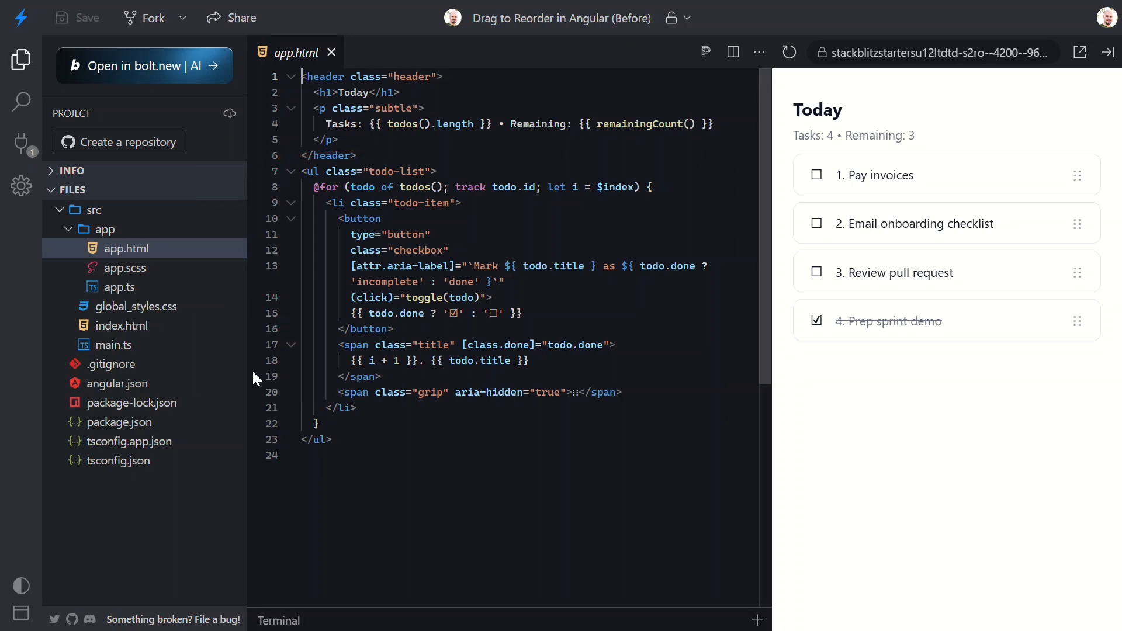
- Open app.ts to view the todos signal and toggle method
{"action": "left_click", "coordinate": [121, 287]}
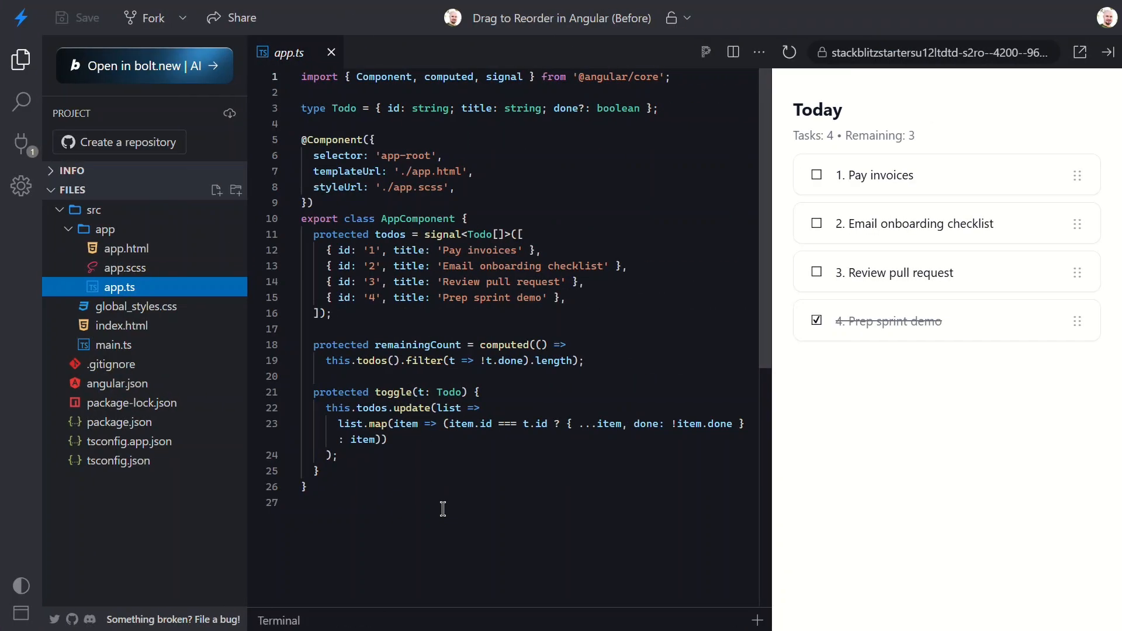
{"action": "left_click", "coordinate": [456, 187]}
{"action": "type", "text": "imports: "}
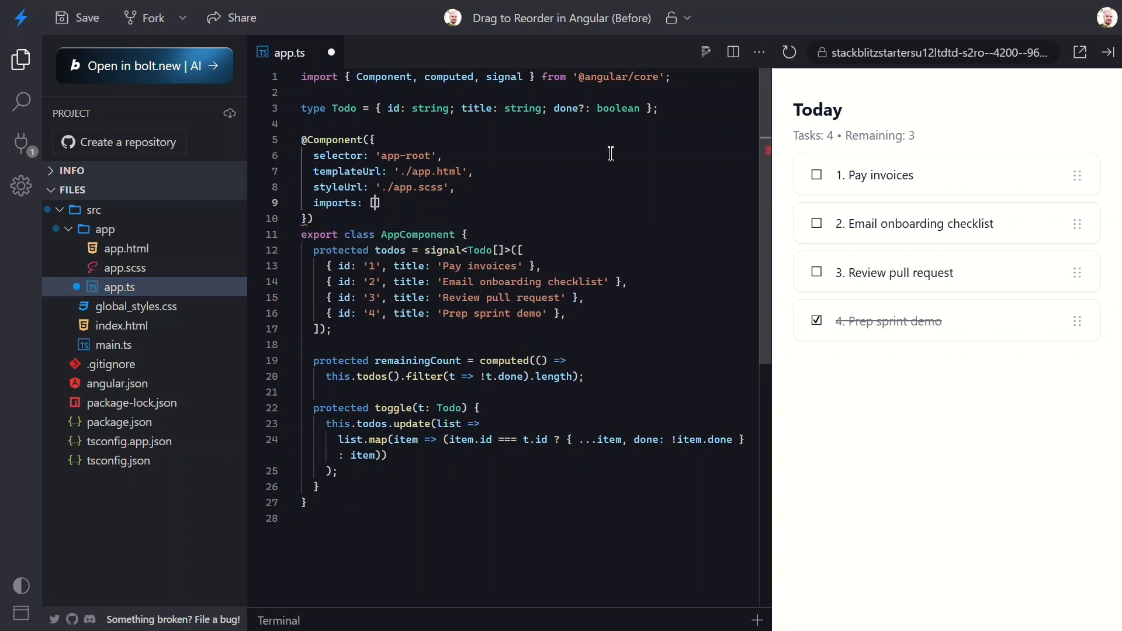
{"action": "type", "text": "[]"}
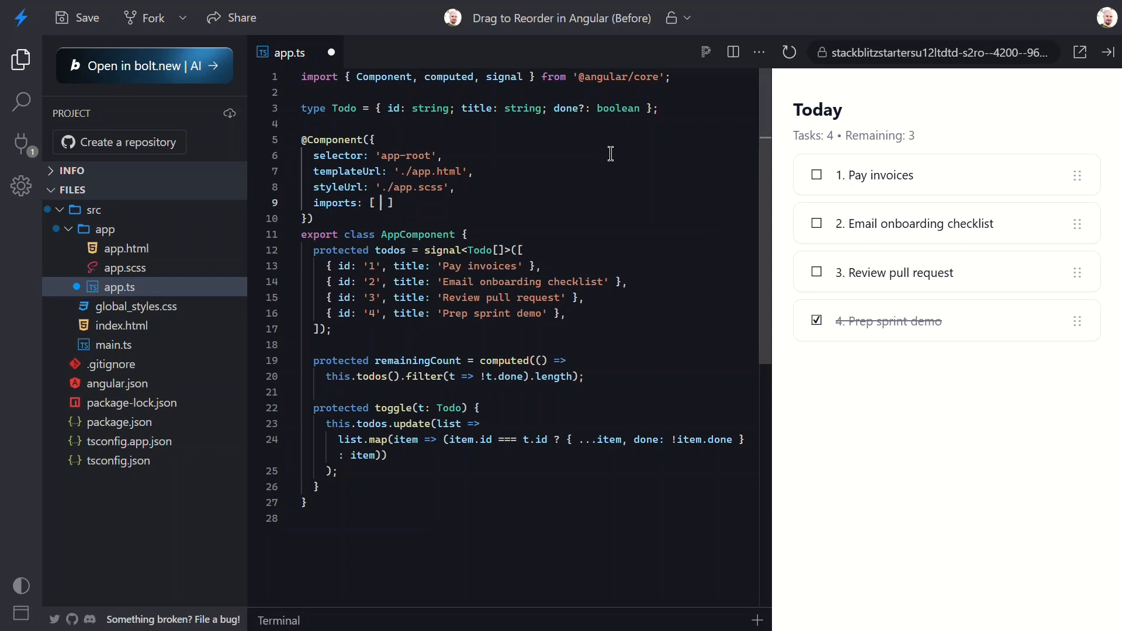
{"action": "type", "text": "CdkDropList"}
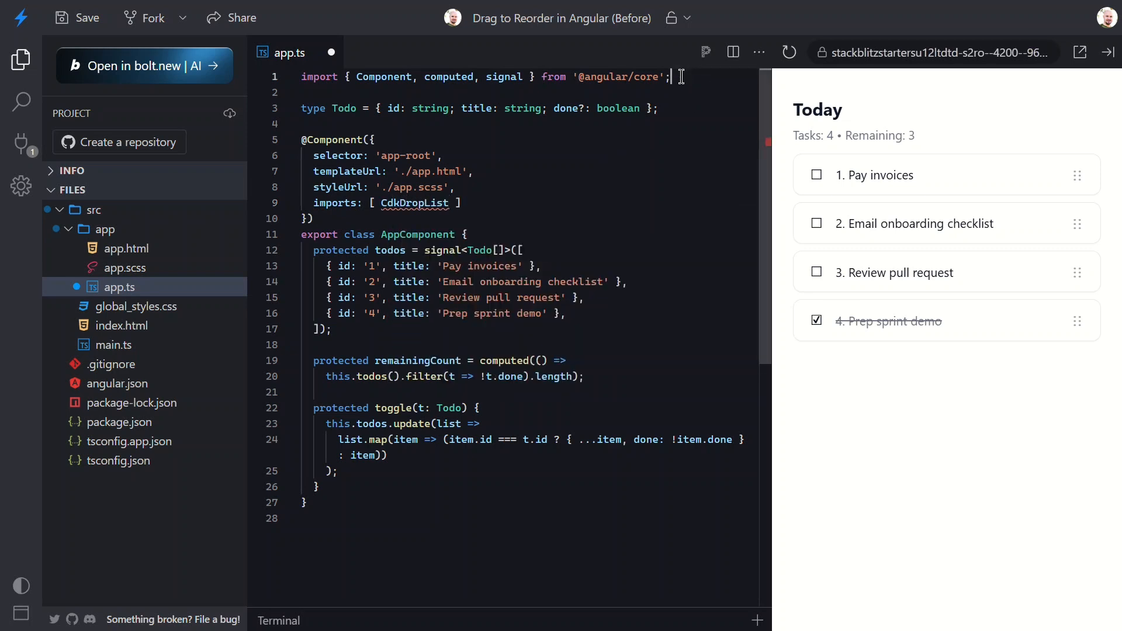
{"action": "type", "text": "import { CdkDropList } from '@angular/cdk/drag-drop';"}
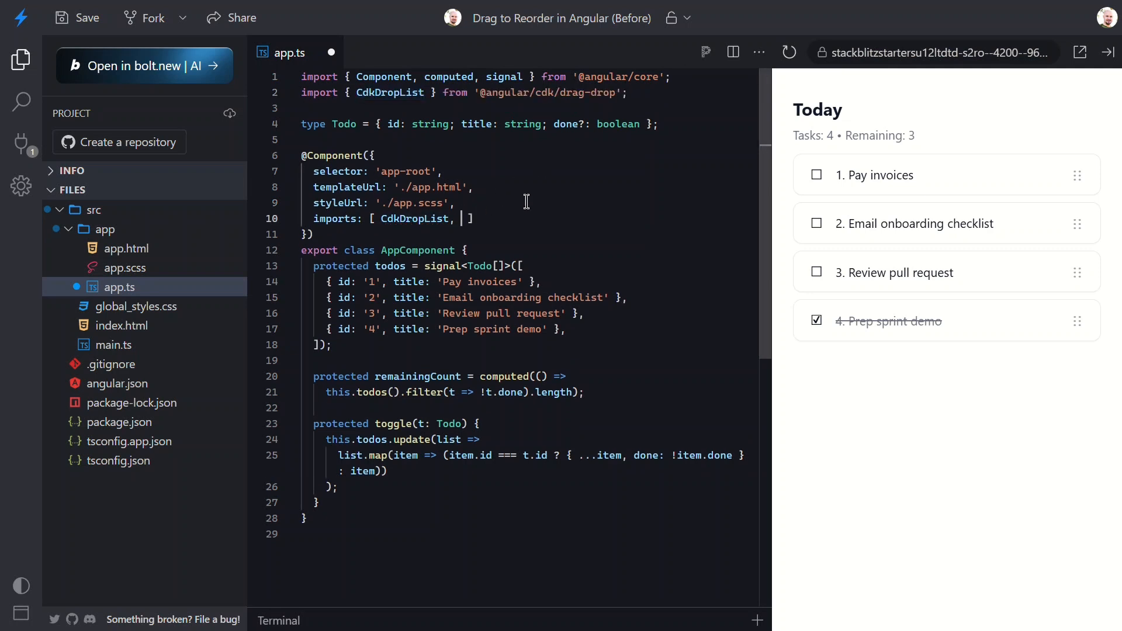
{"action": "type", "text": "CdkDrag"}
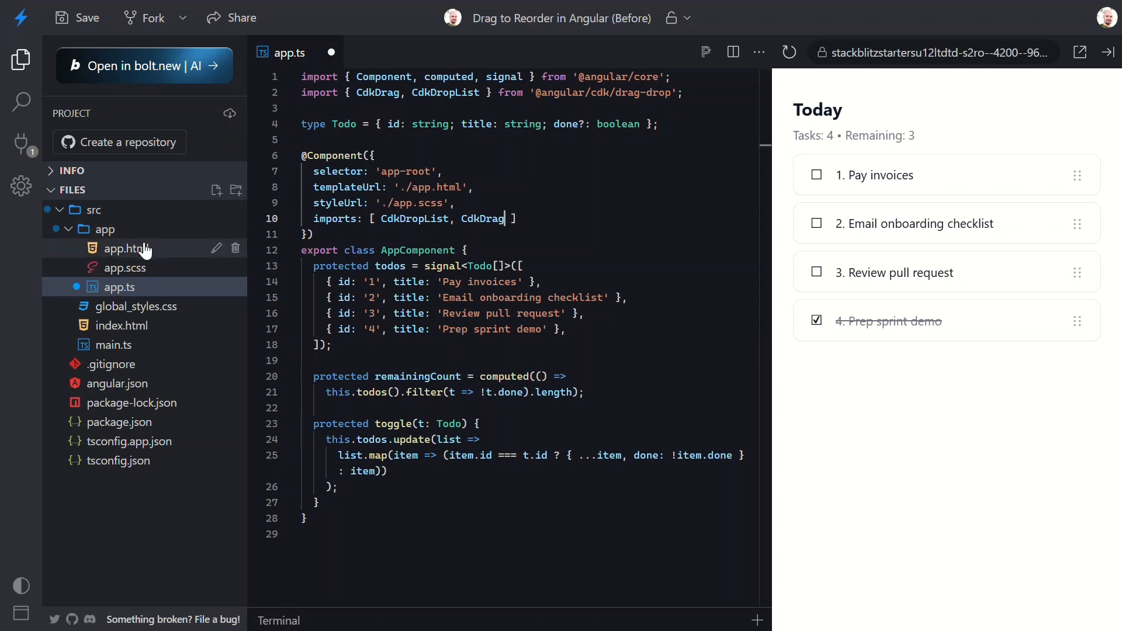
- Give the <ul> in app.html cdkDropList and (cdkDropListDropped)="drop($event)"
{"action": "left_click", "coordinate": [126, 248]}
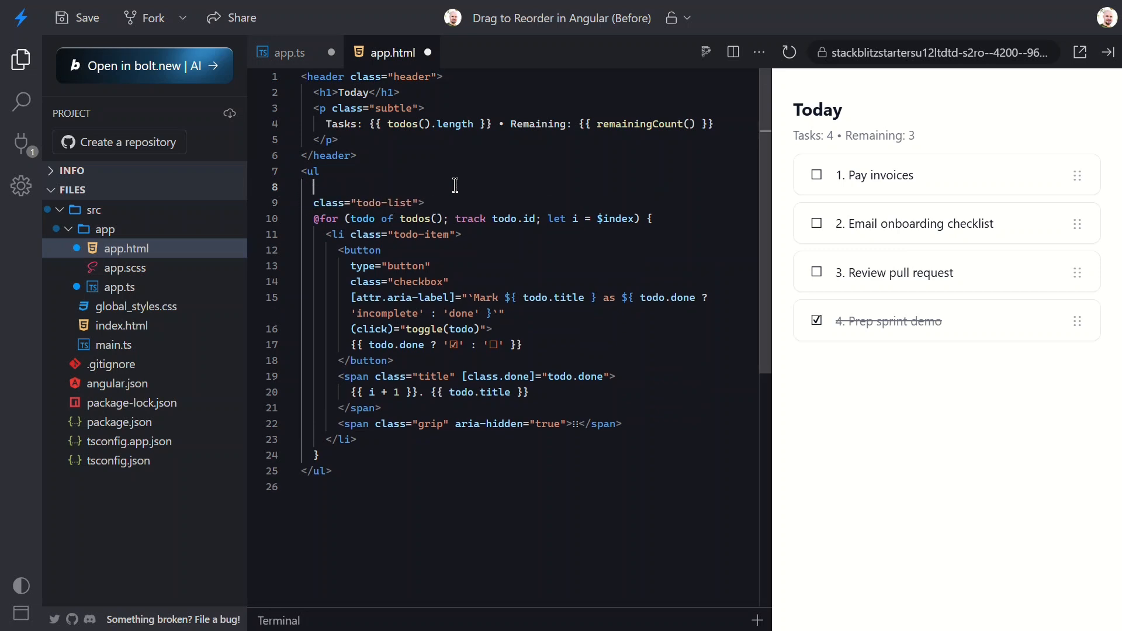
{"action": "type", "text": "cdkDropList"}
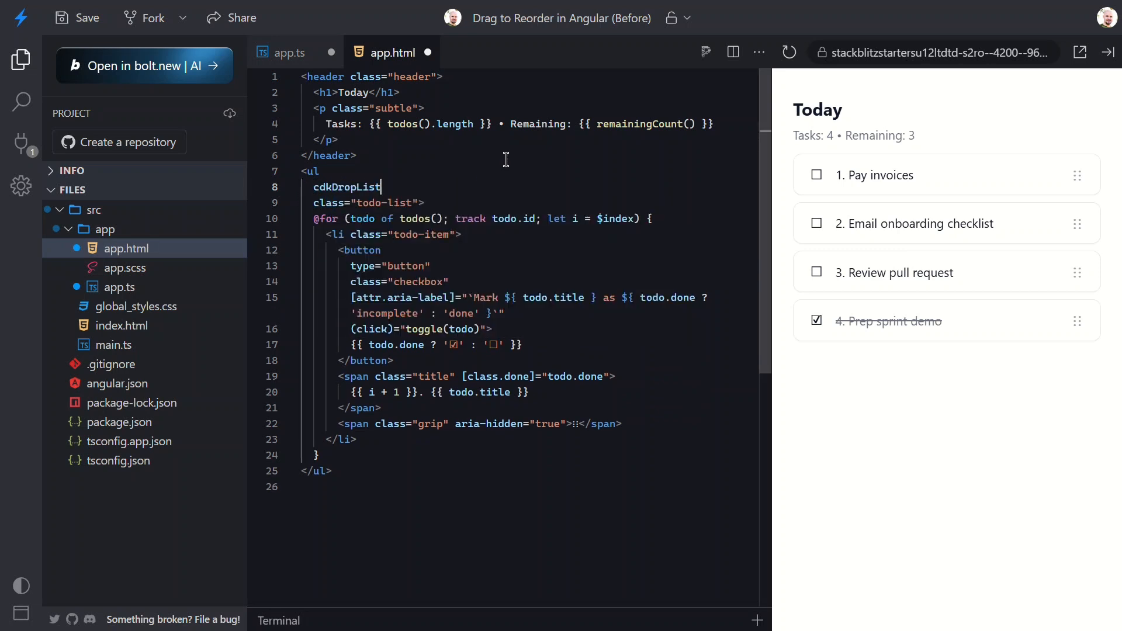
{"action": "key", "text": "Enter"}
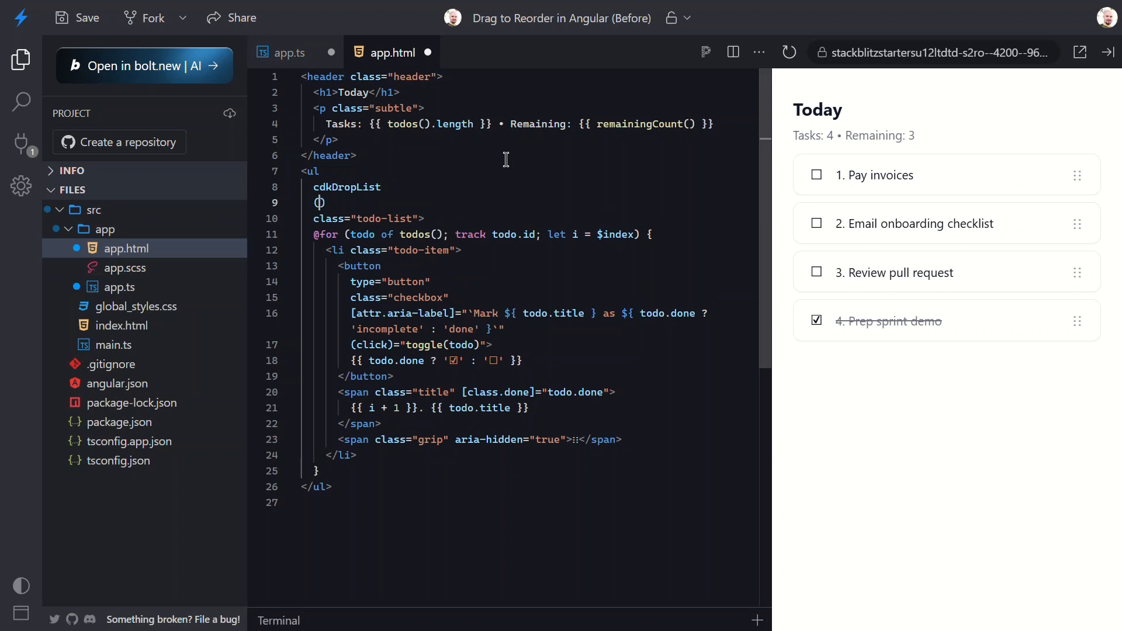
{"action": "type", "text": "(cdkDropListDropped"}
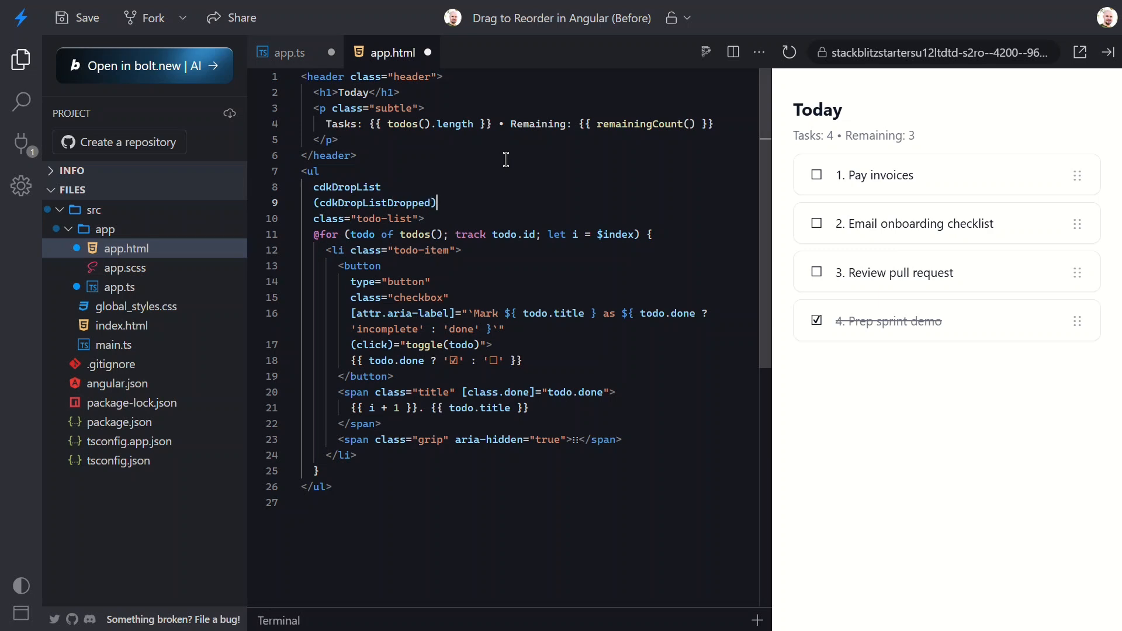
{"action": "type", "text": "=\""}
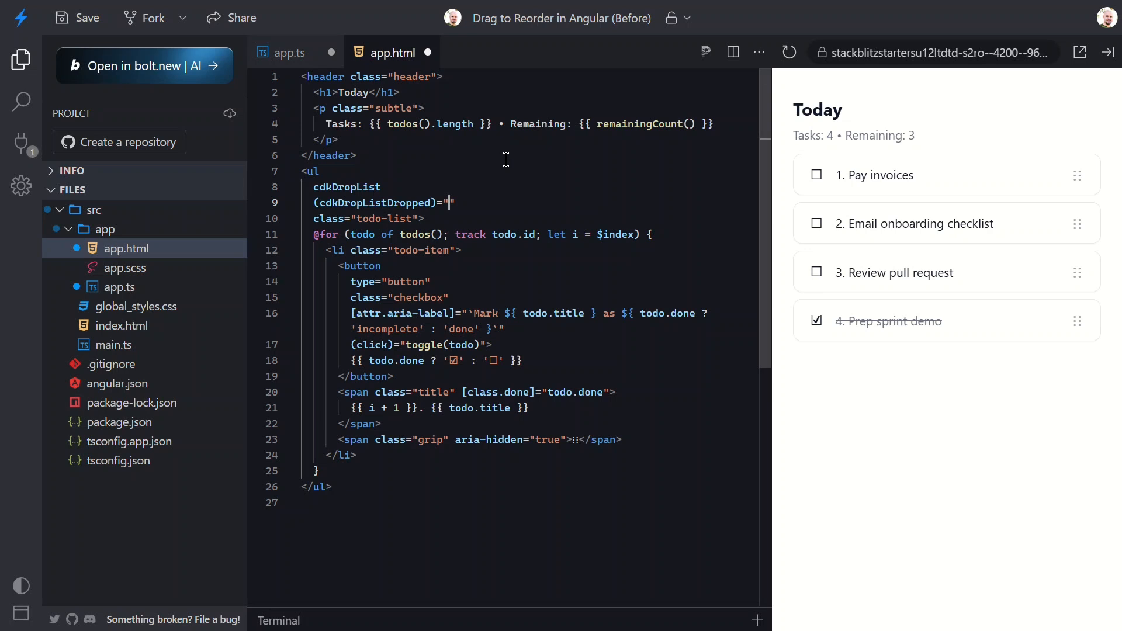
{"action": "type", "text": "drop()"}
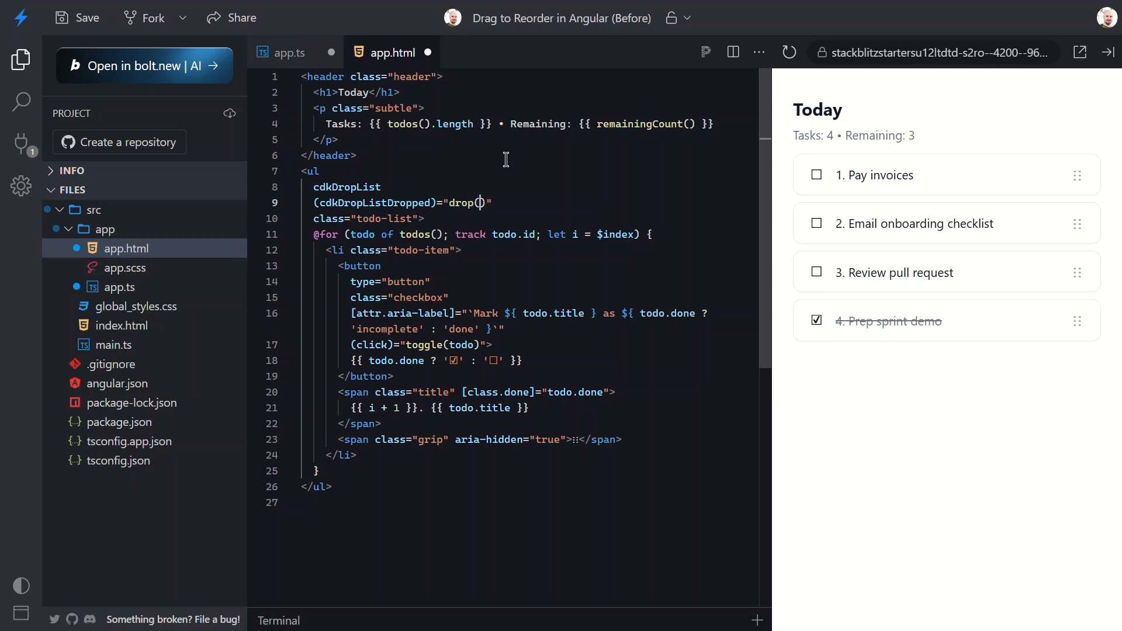
{"action": "type", "text": "$event"}
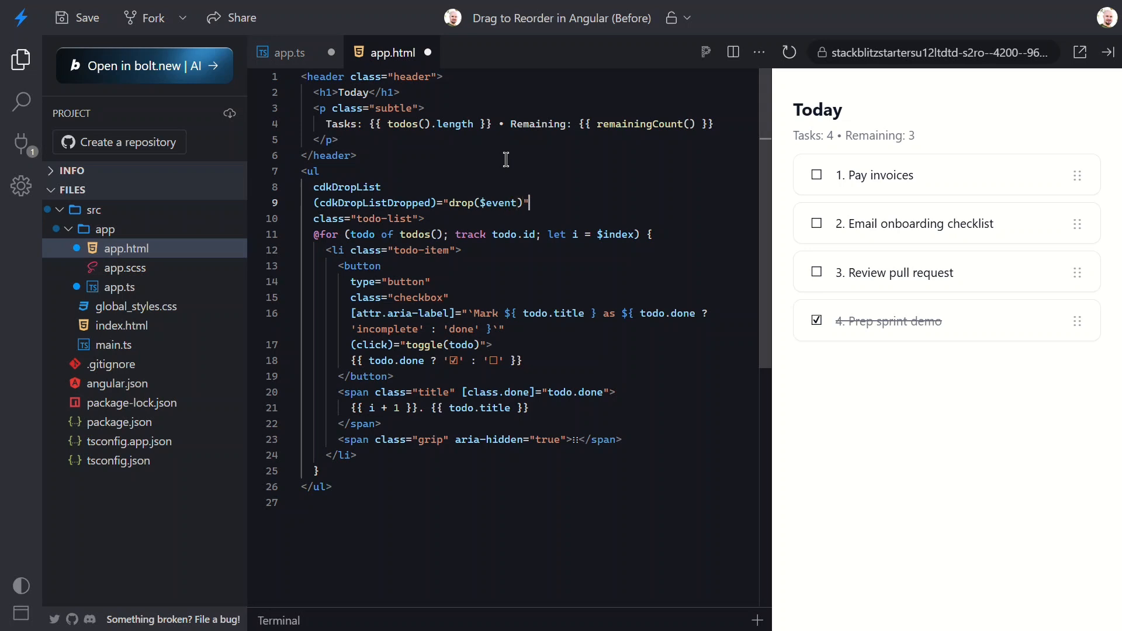
{"action": "left_click", "coordinate": [462, 249]}
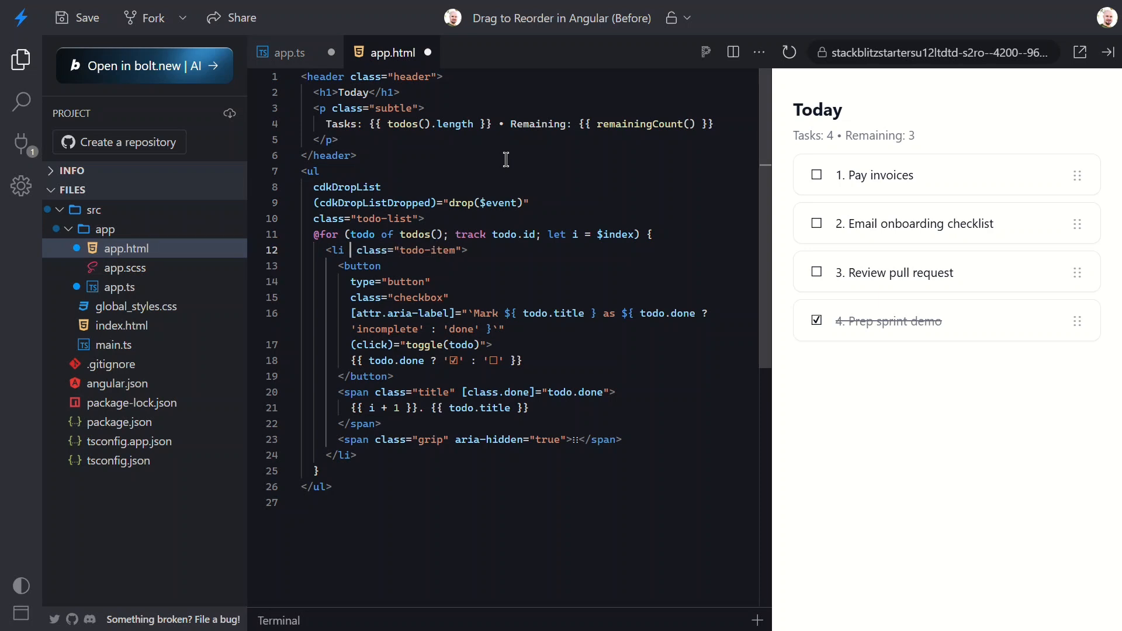
- Add cdkDrag to the <li class="todo-item"> tag in app.html
{"action": "type", "text": "cdkDrag"}
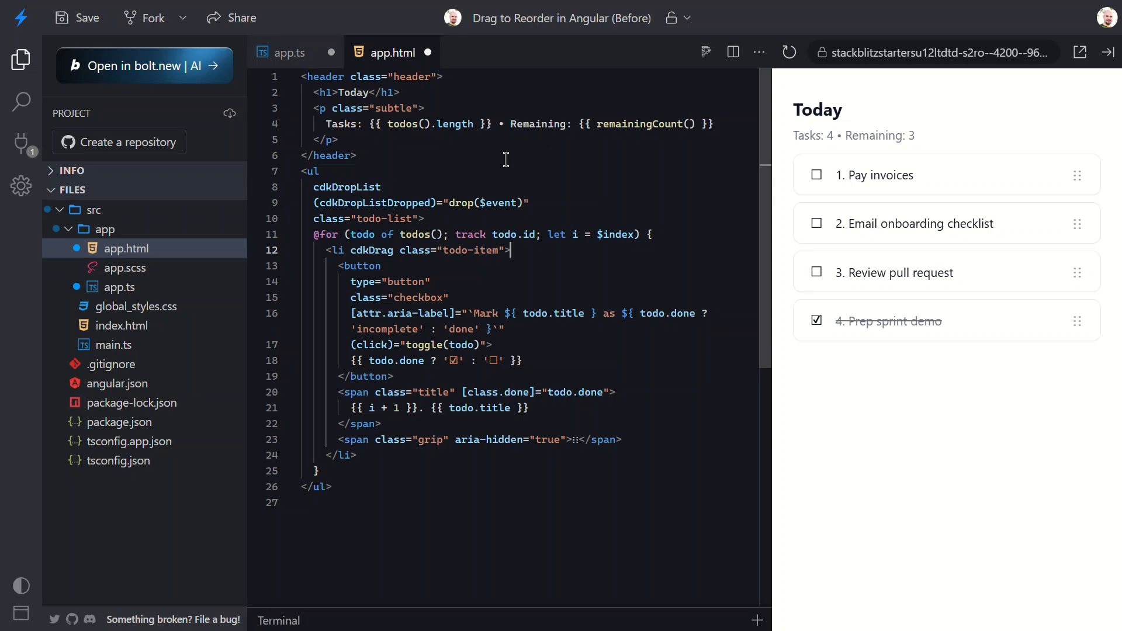
{"action": "mouse_move", "coordinate": [337, 70]}
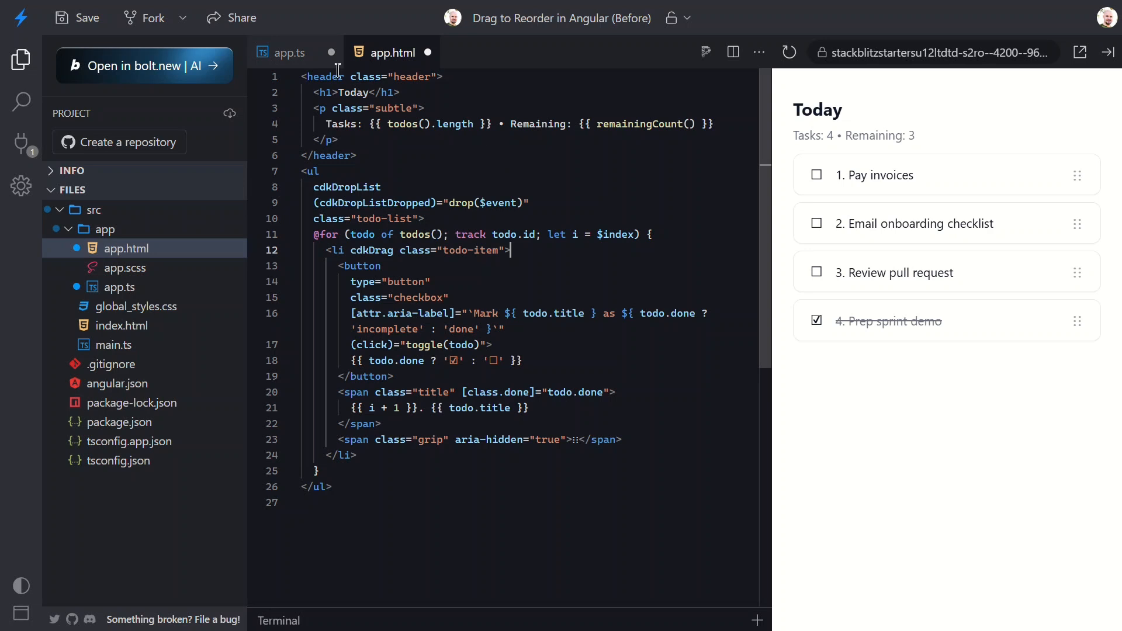
- Start a protected drop(event: CdkDragDrop) handler in app.ts that copies the list into next
{"action": "left_click", "coordinate": [290, 52]}
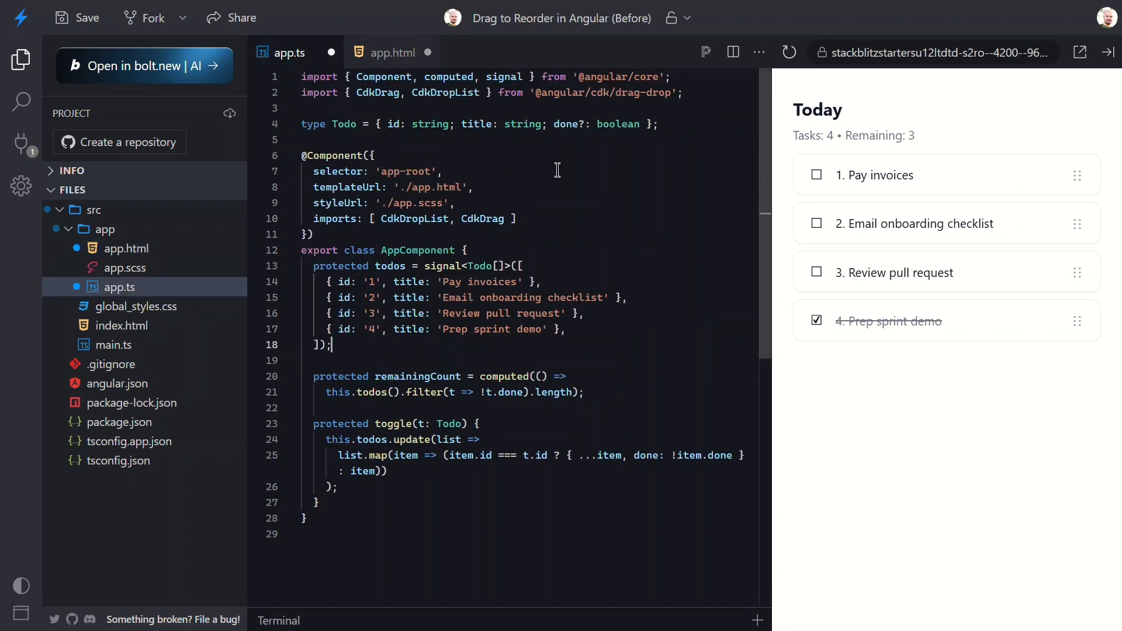
{"action": "type", "text": "pro"}
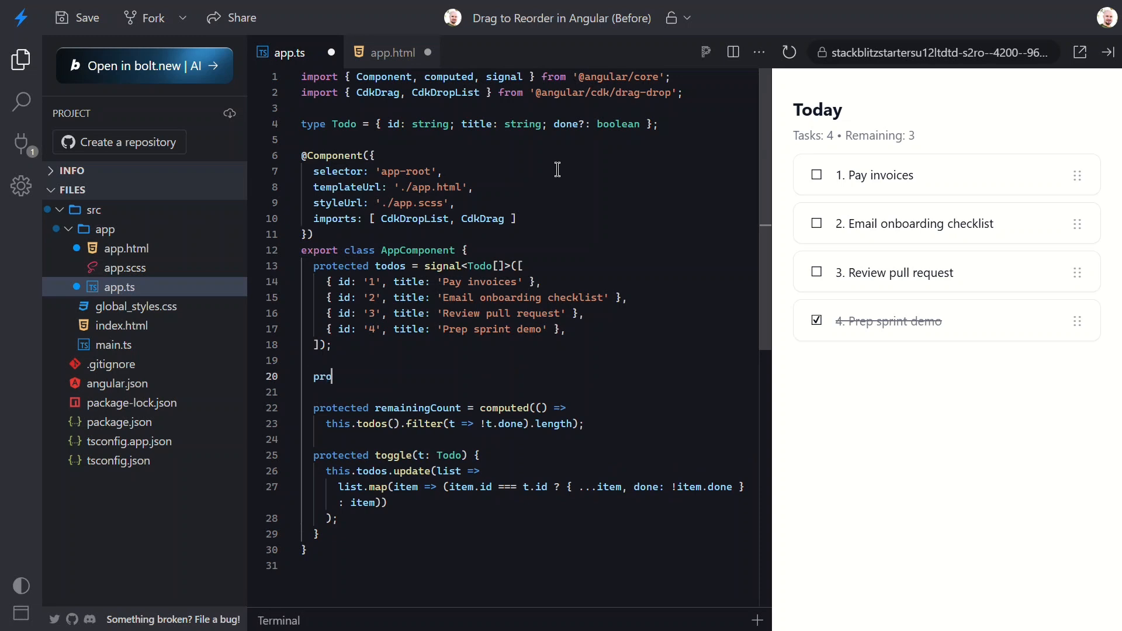
{"action": "type", "text": "tected d"}
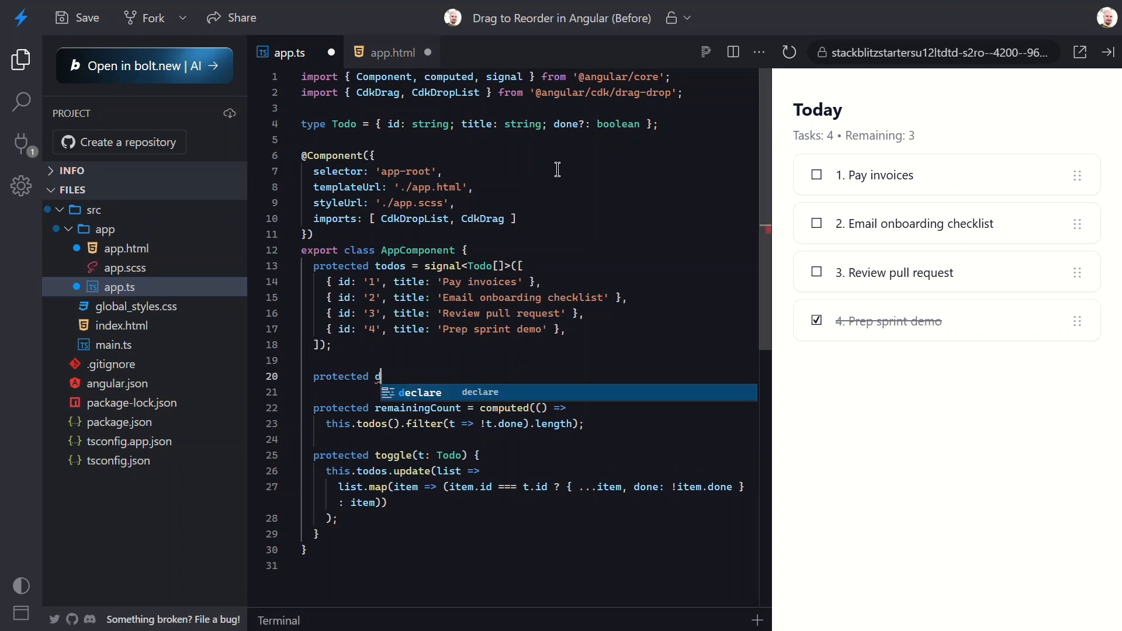
{"action": "type", "text": "rop"}
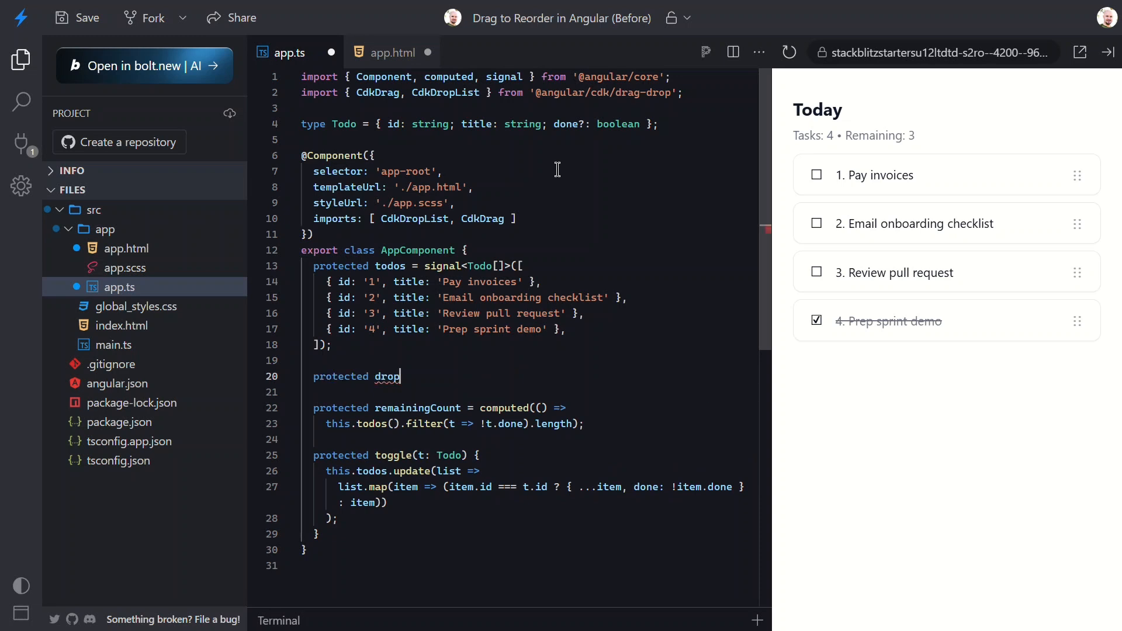
{"action": "type", "text": "()"}
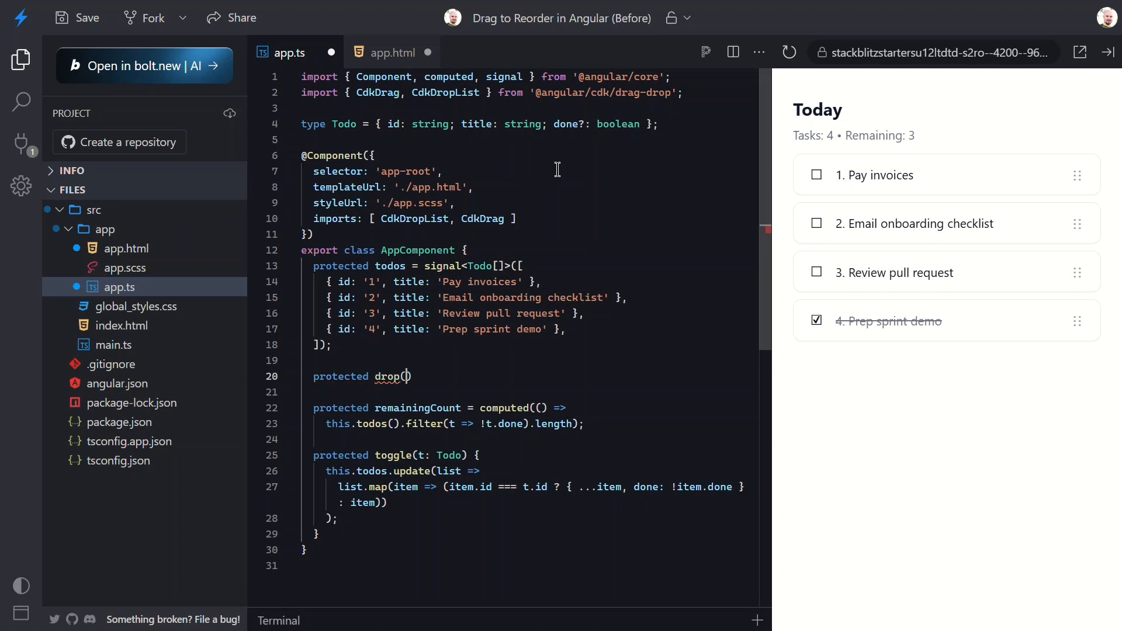
{"action": "type", "text": "event:"}
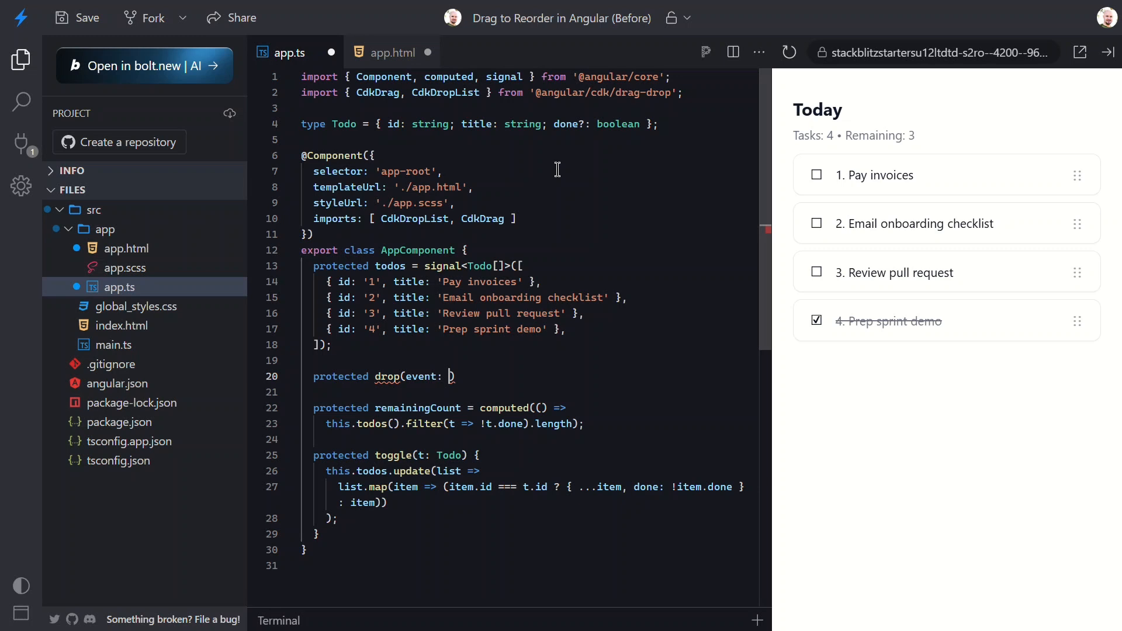
{"action": "type", "text": "CdkDragDrop<Todo[]>"}
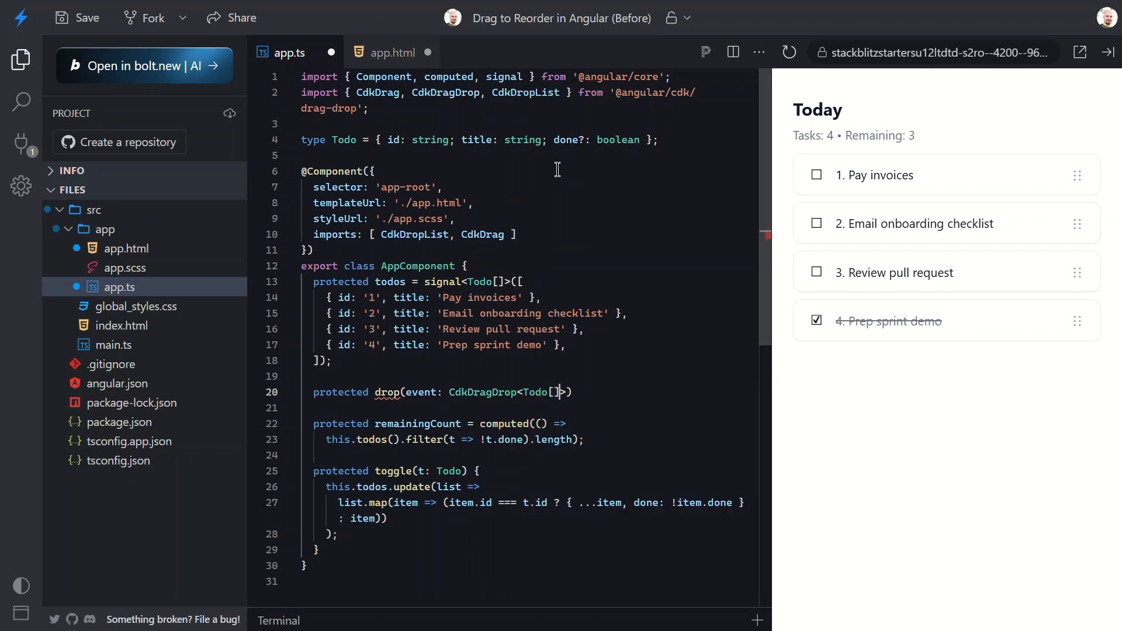
{"action": "type", "text": "this.todos.update("}
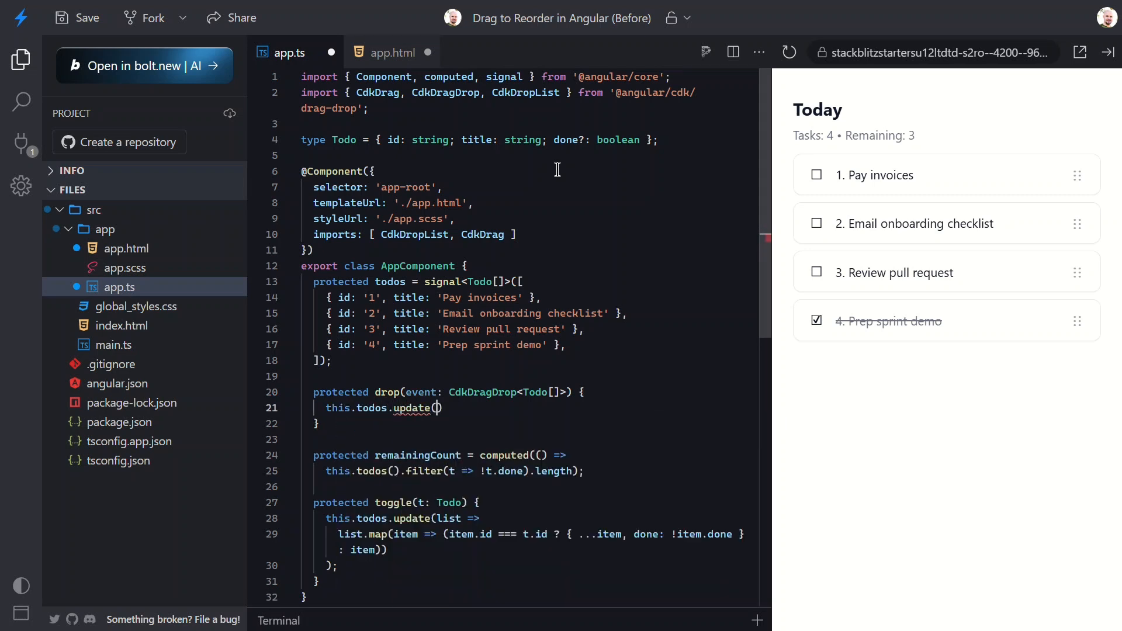
{"action": "type", "text": "list => {"}
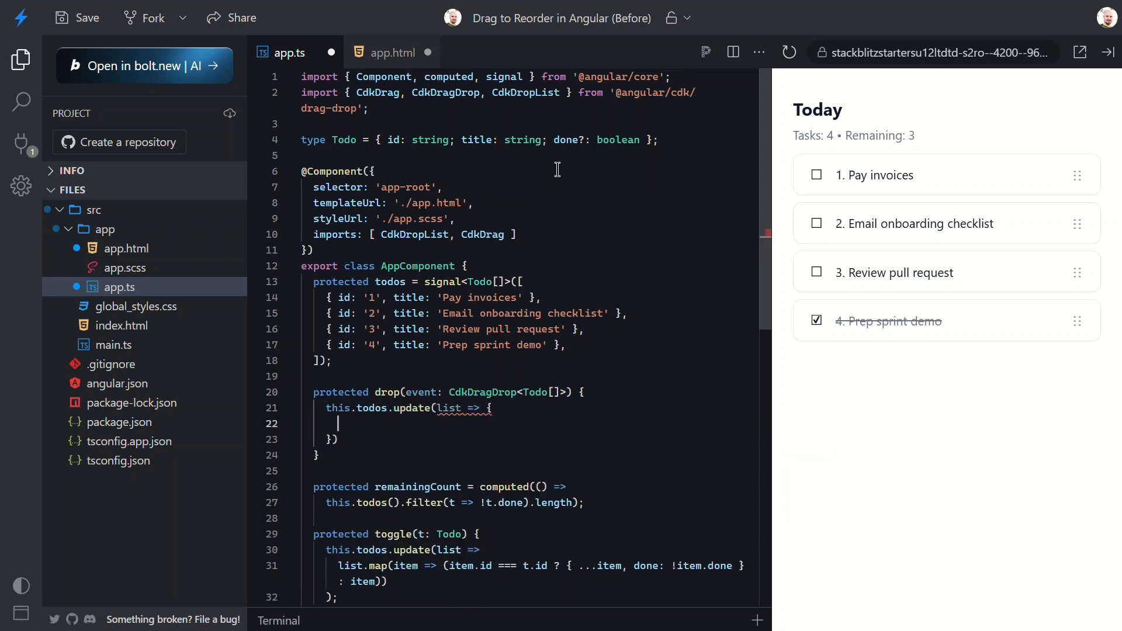
{"action": "type", "text": "const next = [...list];"}
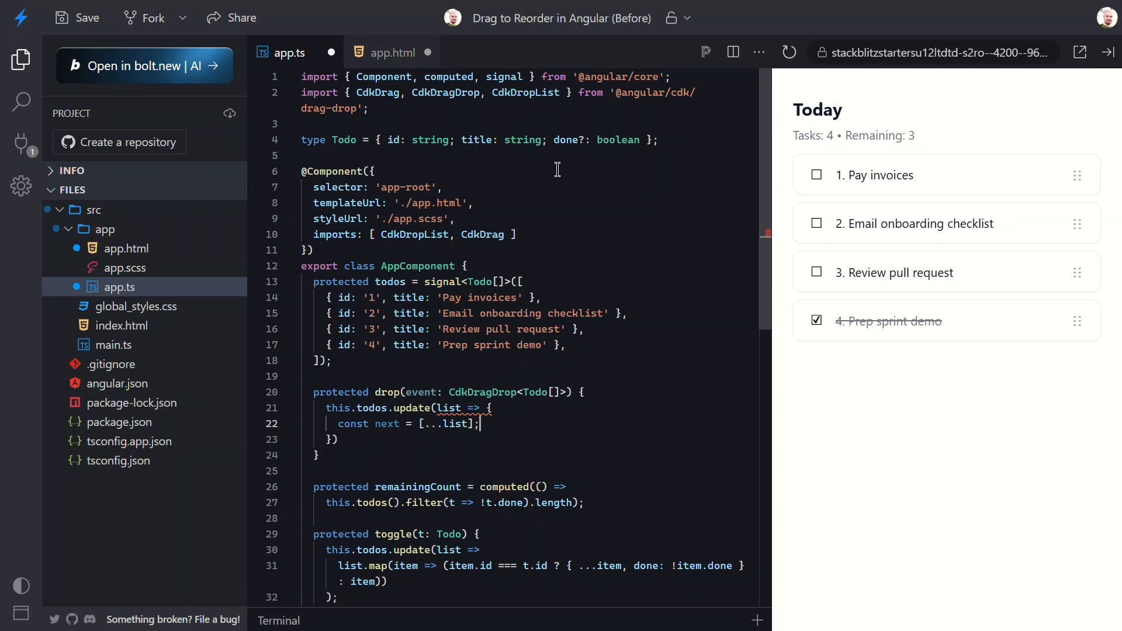
- Call moveItemInArray(next, event.previousIndex, event.currentIndex), auto-importing it, and return next
{"action": "key", "text": "Enter"}
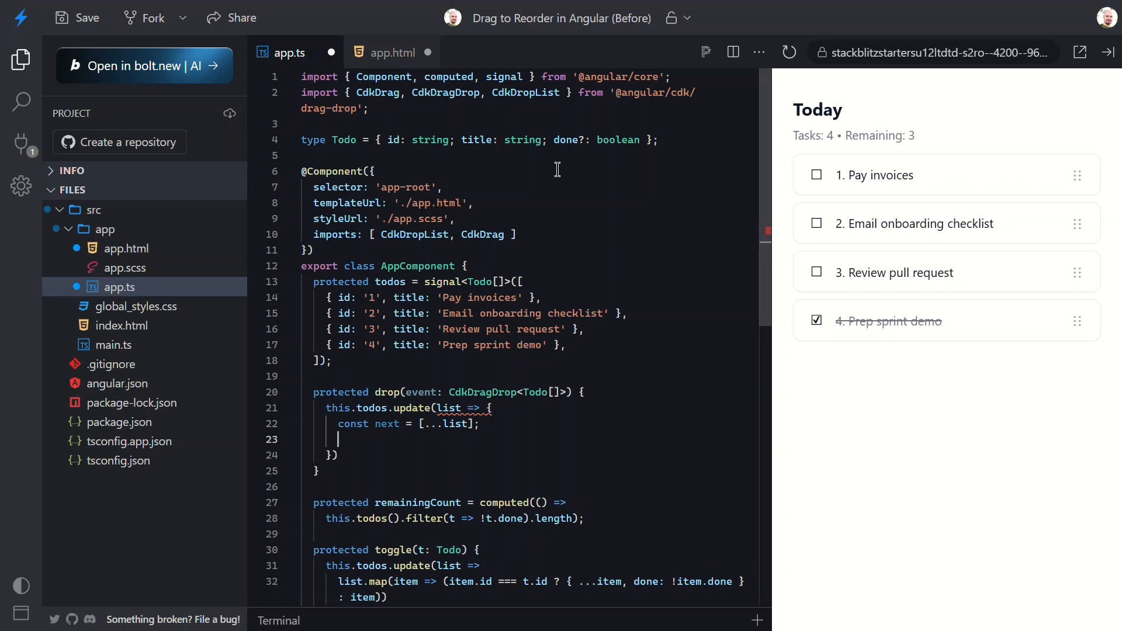
{"action": "type", "text": "mov"}
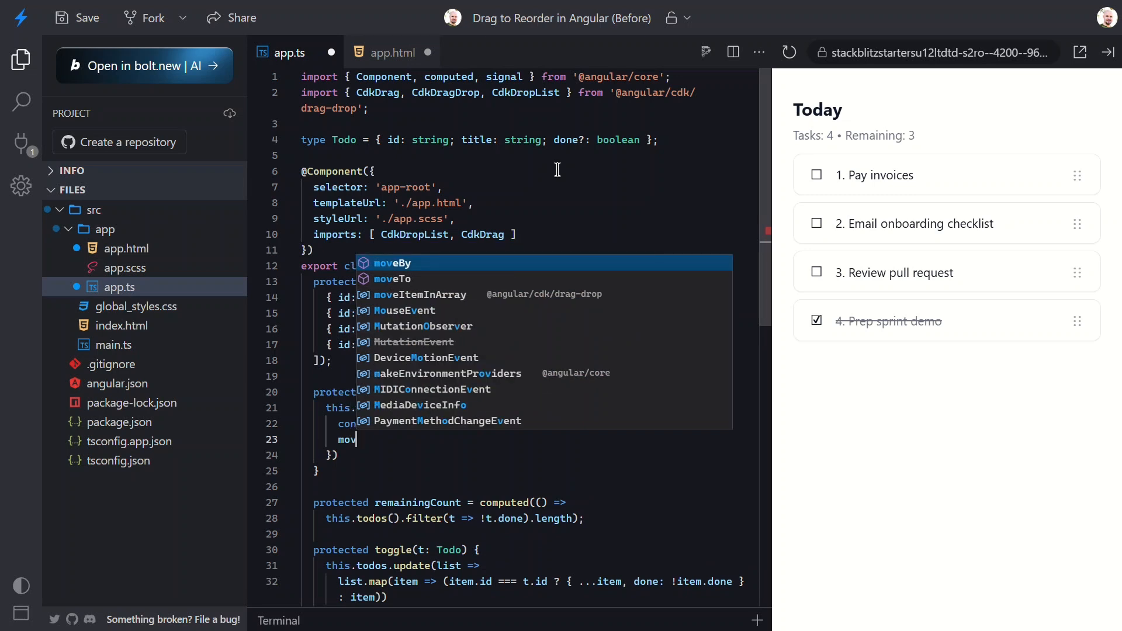
{"action": "left_click", "coordinate": [421, 294]}
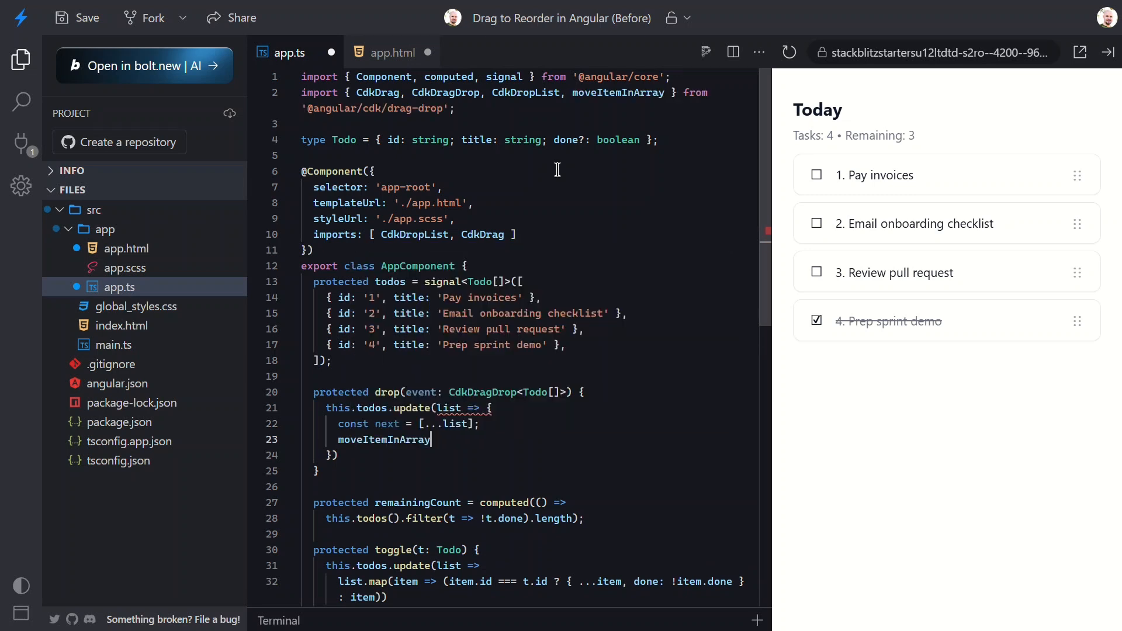
{"action": "type", "text": "(next, e"}
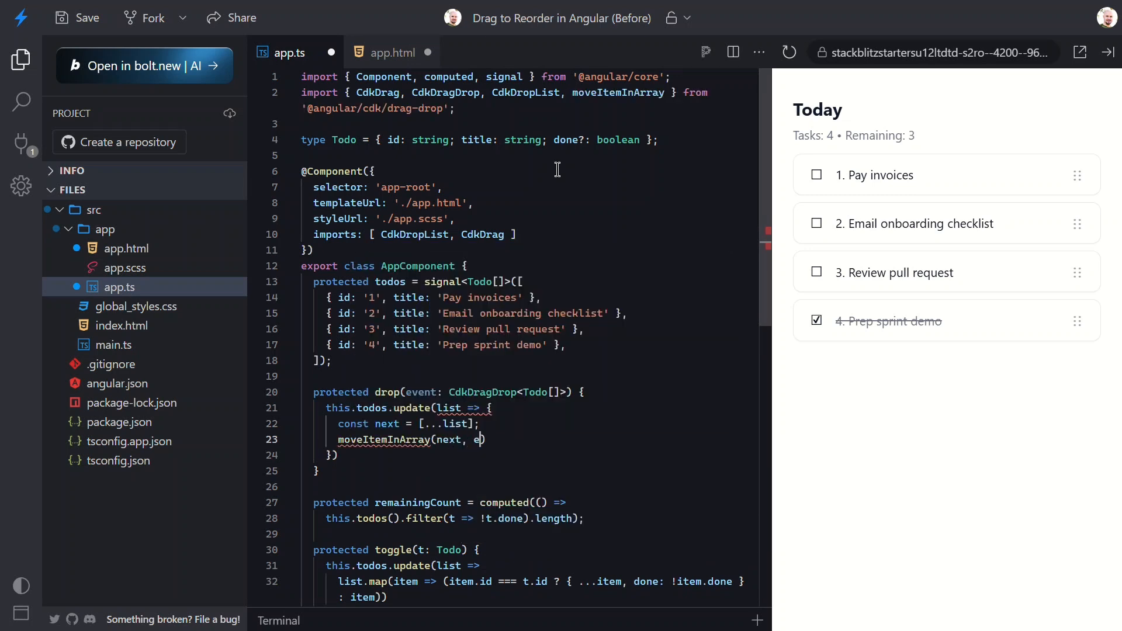
{"action": "type", "text": "vent.previousIndex,"}
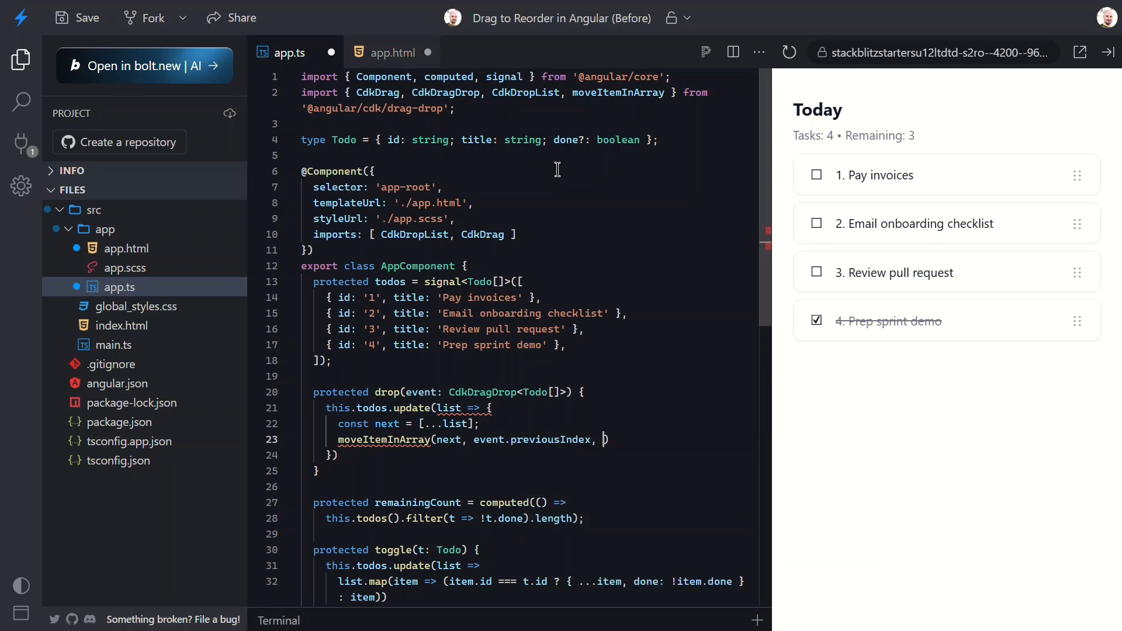
{"action": "type", "text": "event.currentIndex"}
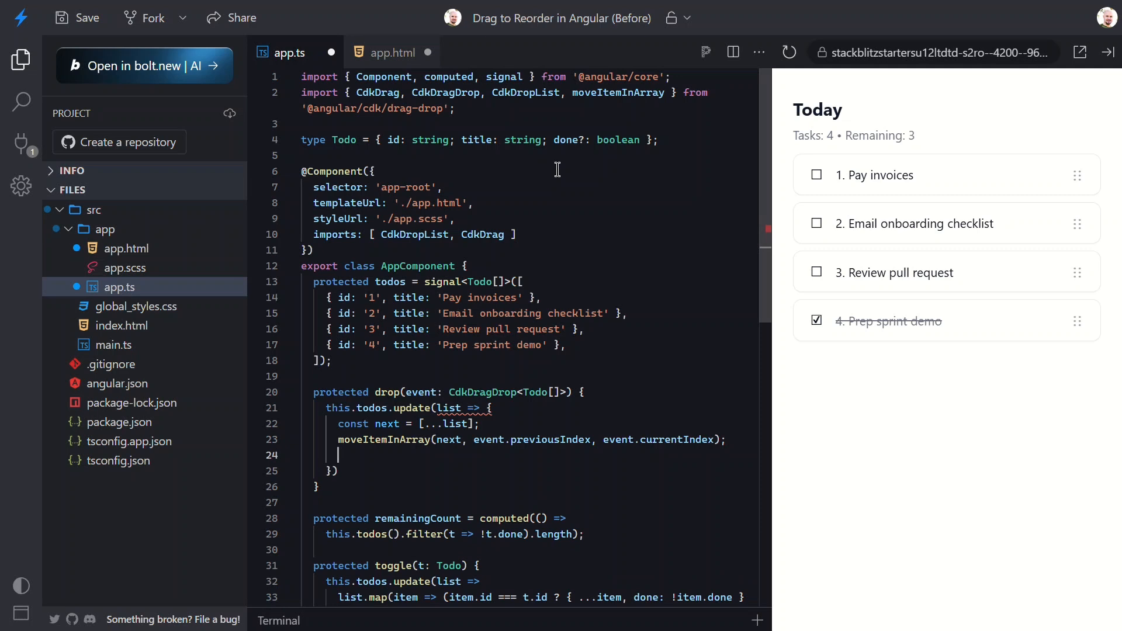
{"action": "type", "text": "return"}
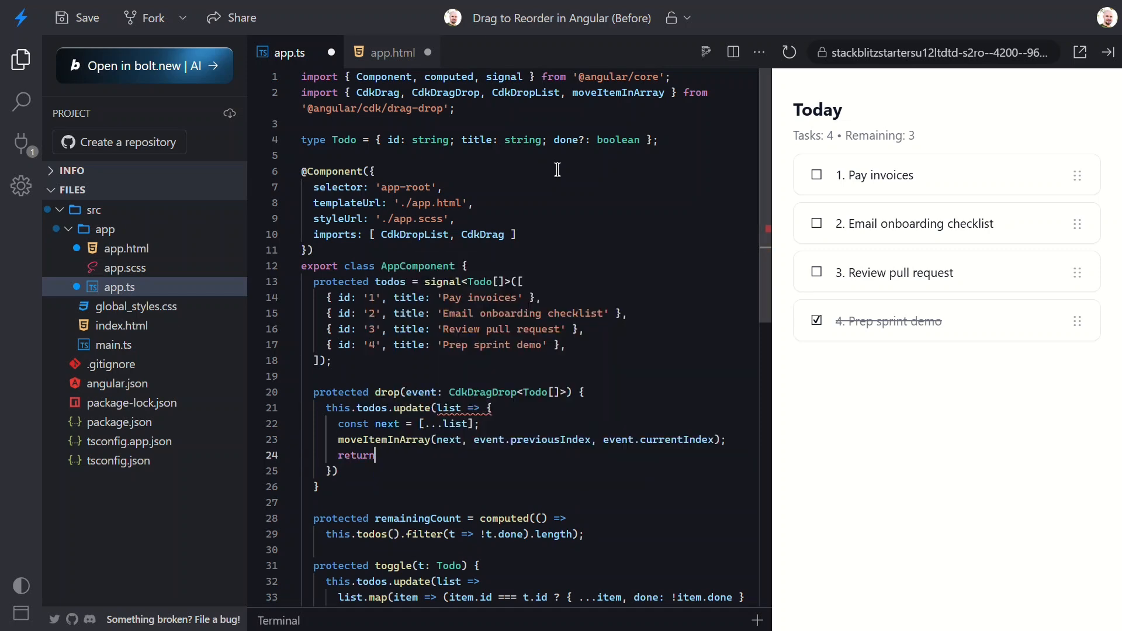
{"action": "type", "text": "next;"}
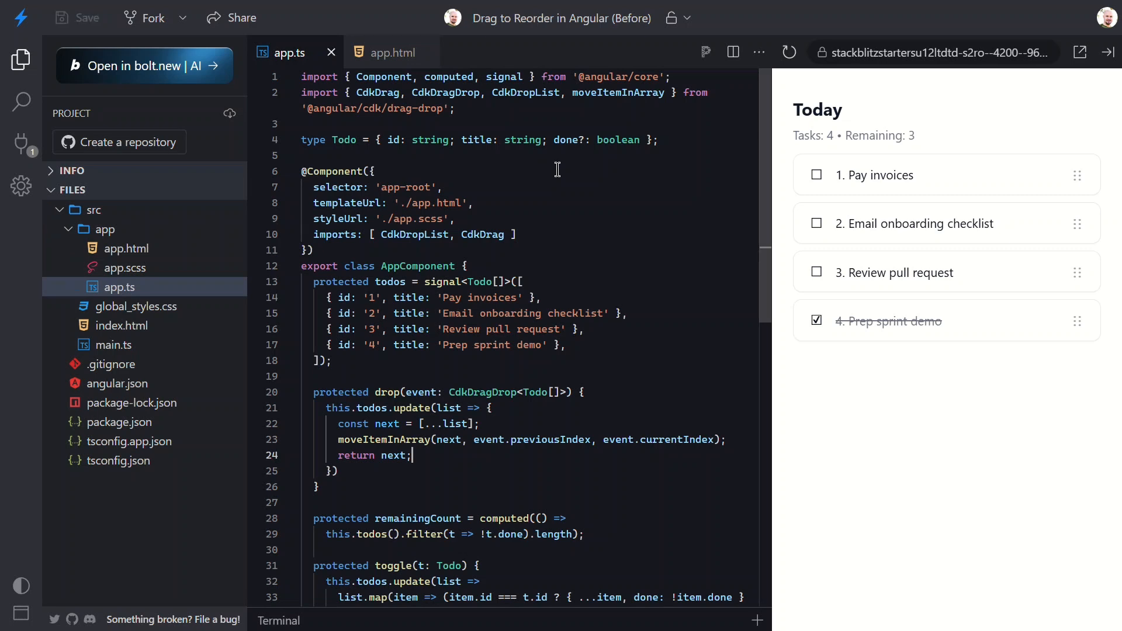
- Drag Email onboarding checklist to the top of the preview list, then open app.scss
{"action": "left_click", "coordinate": [816, 321]}
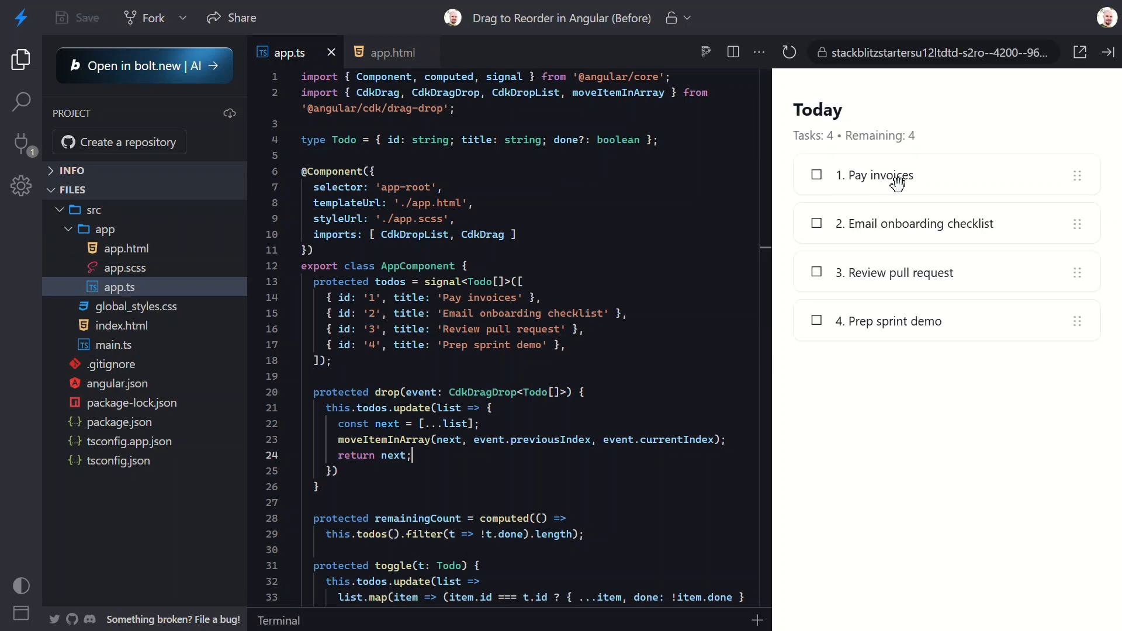
{"action": "left_click_drag", "start_coordinate": [945, 224], "coordinate": [944, 280]}
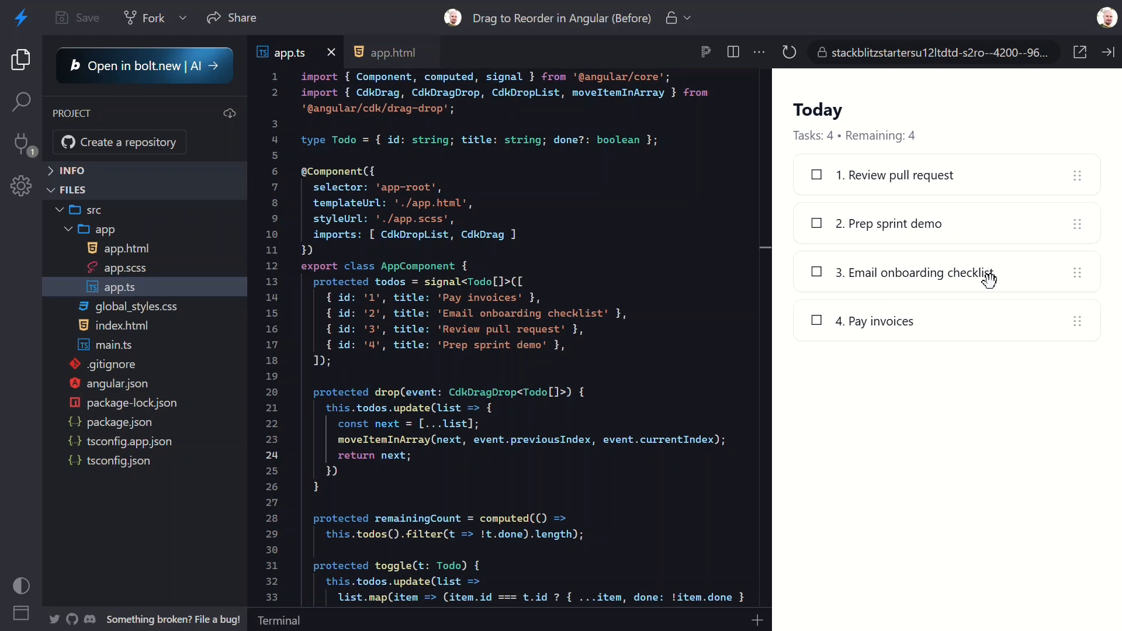
{"action": "left_click_drag", "start_coordinate": [988, 273], "coordinate": [987, 165]}
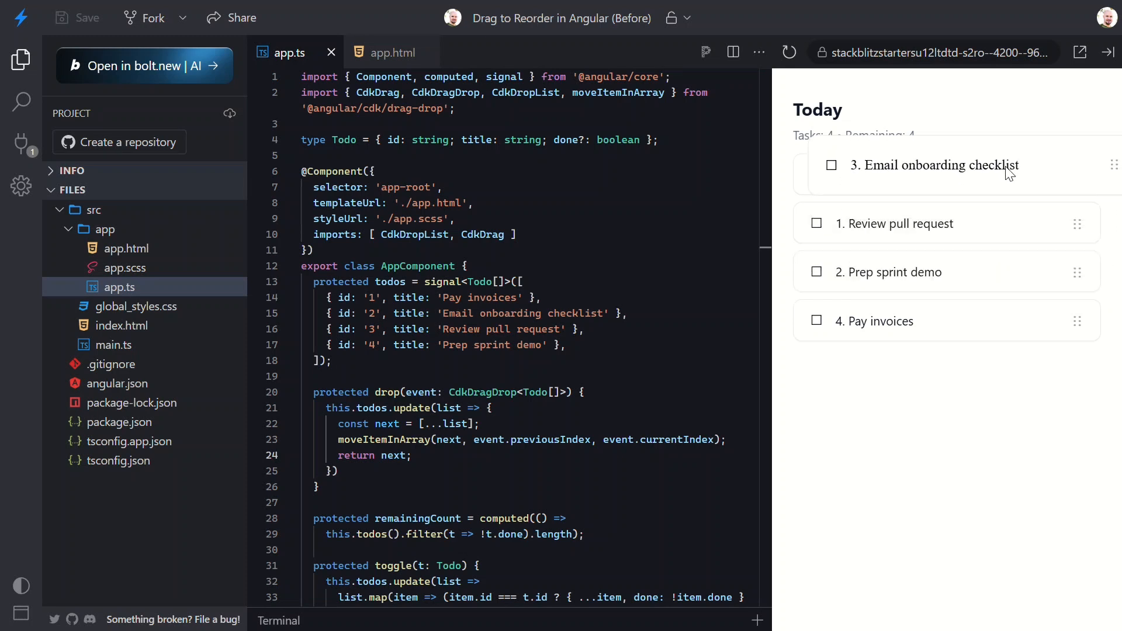
{"action": "left_click_drag", "start_coordinate": [930, 165], "coordinate": [931, 175]}
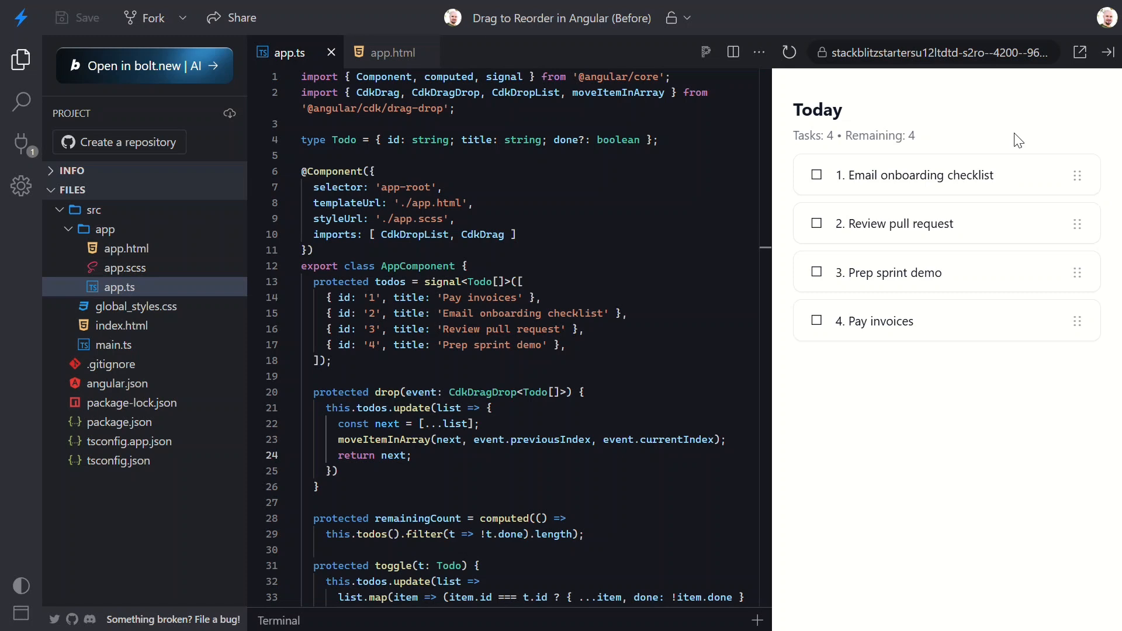
{"action": "left_click", "coordinate": [124, 267]}
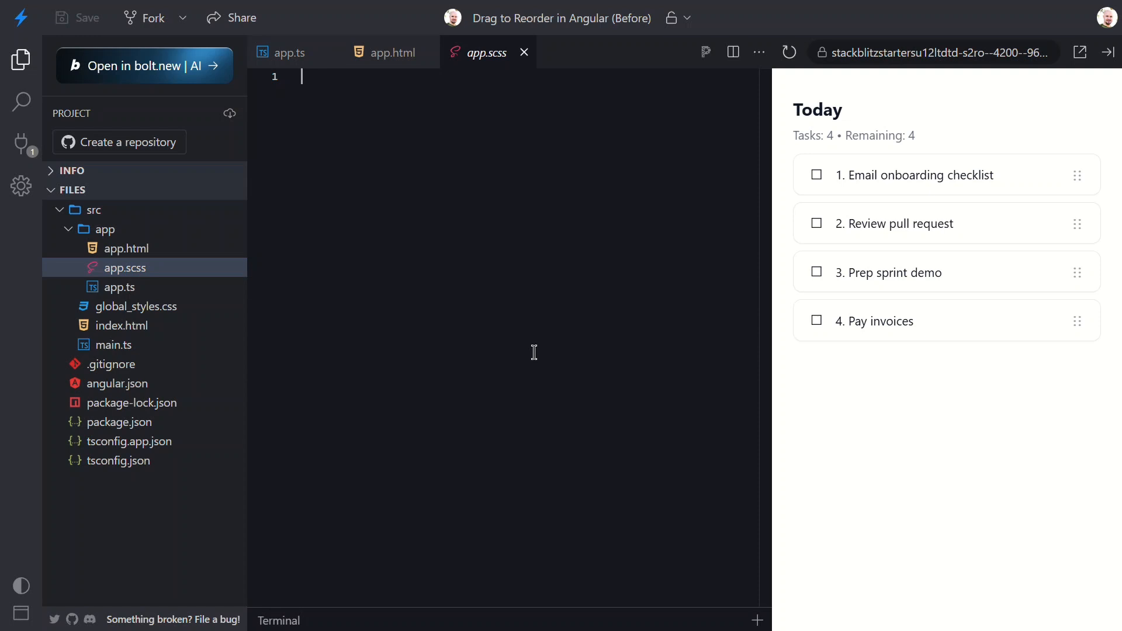
- Write .cdk-drag-preview: background #111827, white text, 10px radius, 8px 12px padding, box-shadow
{"action": "type", "text": ".cdk-drag-preview {"}
{"action": "type", "text": "border-radius: 10px;"}
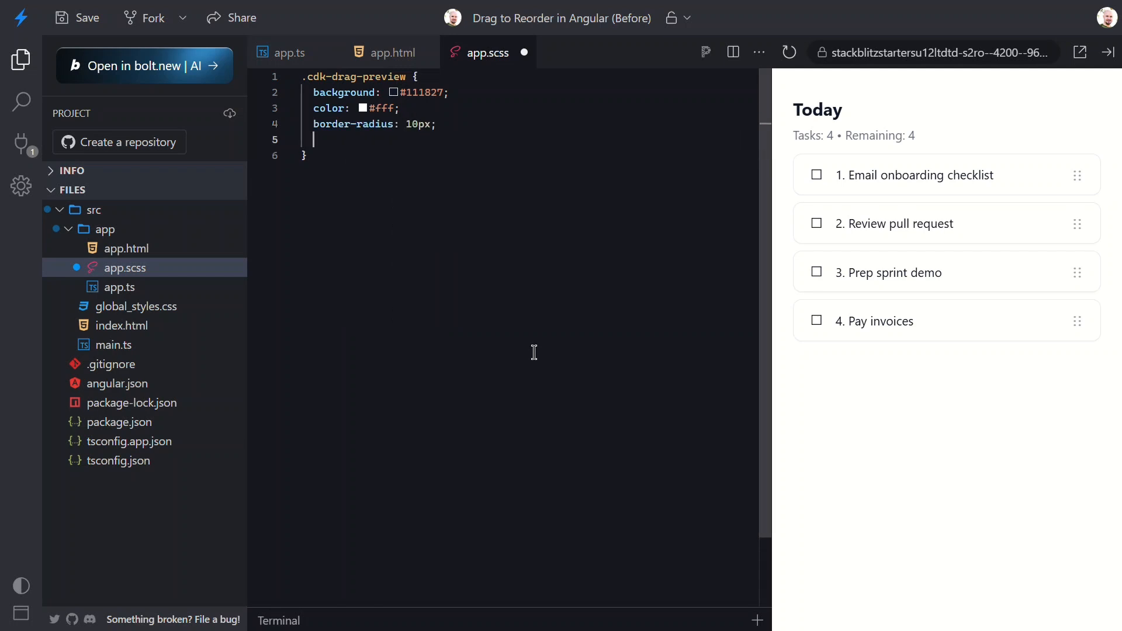
{"action": "type", "text": "padding: 8px 12px;"}
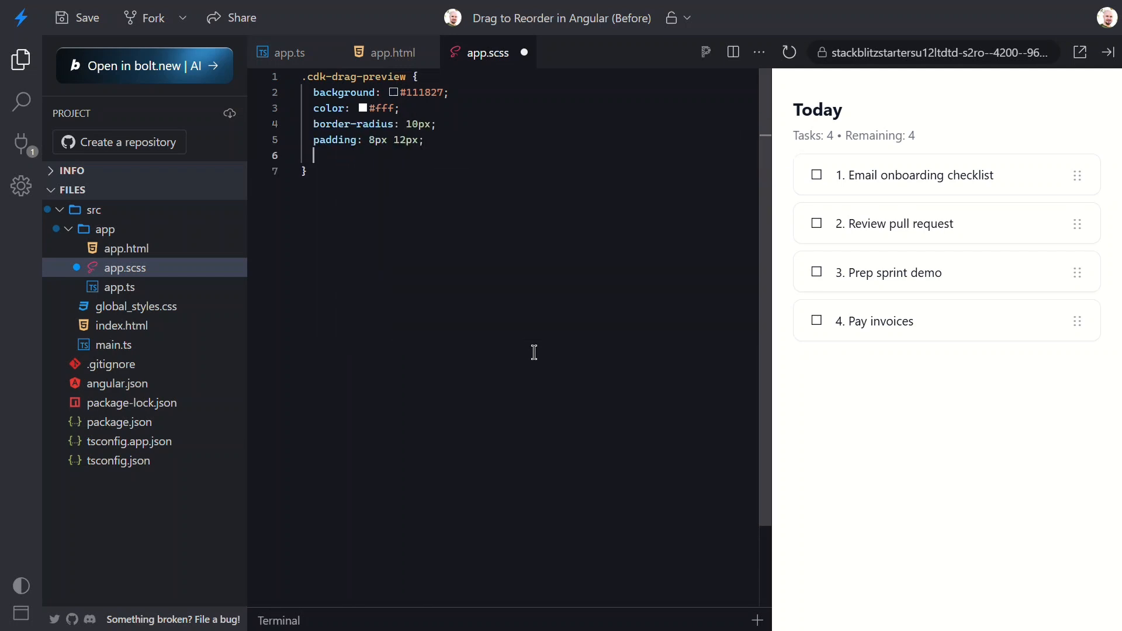
{"action": "type", "text": "box-shadow: 0 8px 20px ;"}
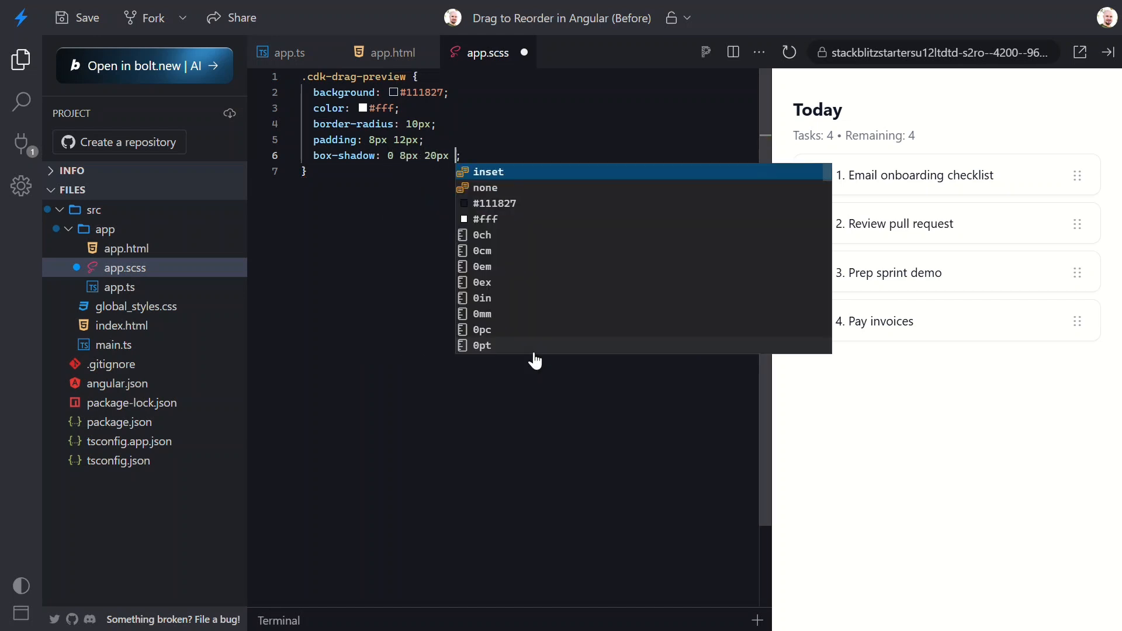
{"action": "type", "text": "rgba(0, 0, 0, 0.25"}
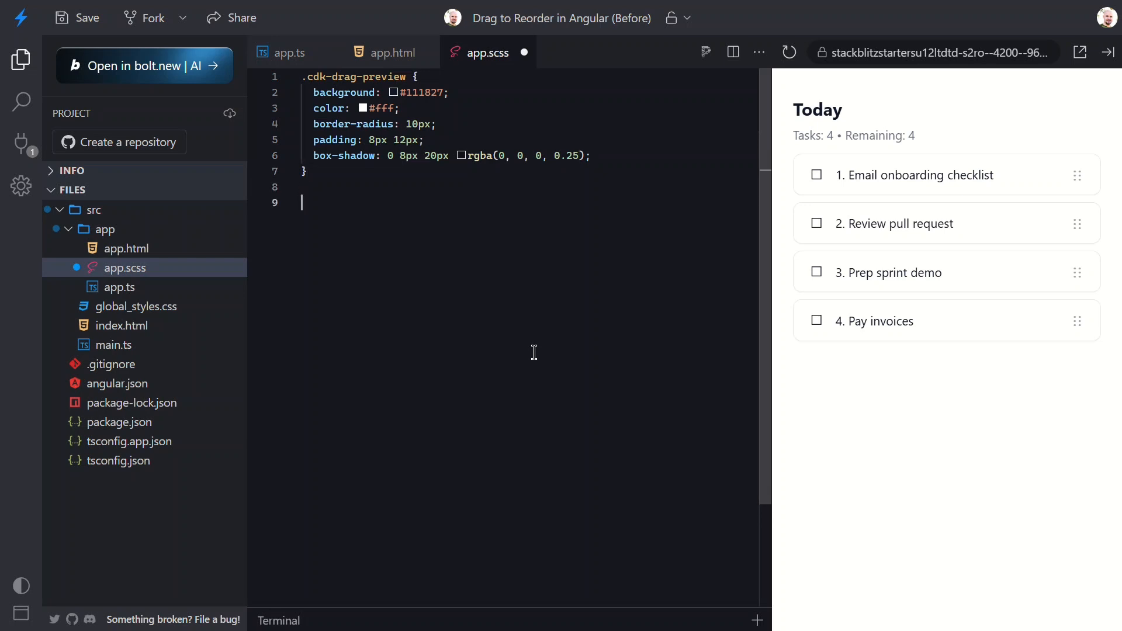
- Write .cdk-drag-placeholder: yellow background, 2px dashed #c7d2fe border, 10px radius, 44px height
{"action": "type", "text": ".cdk-drag-pla"}
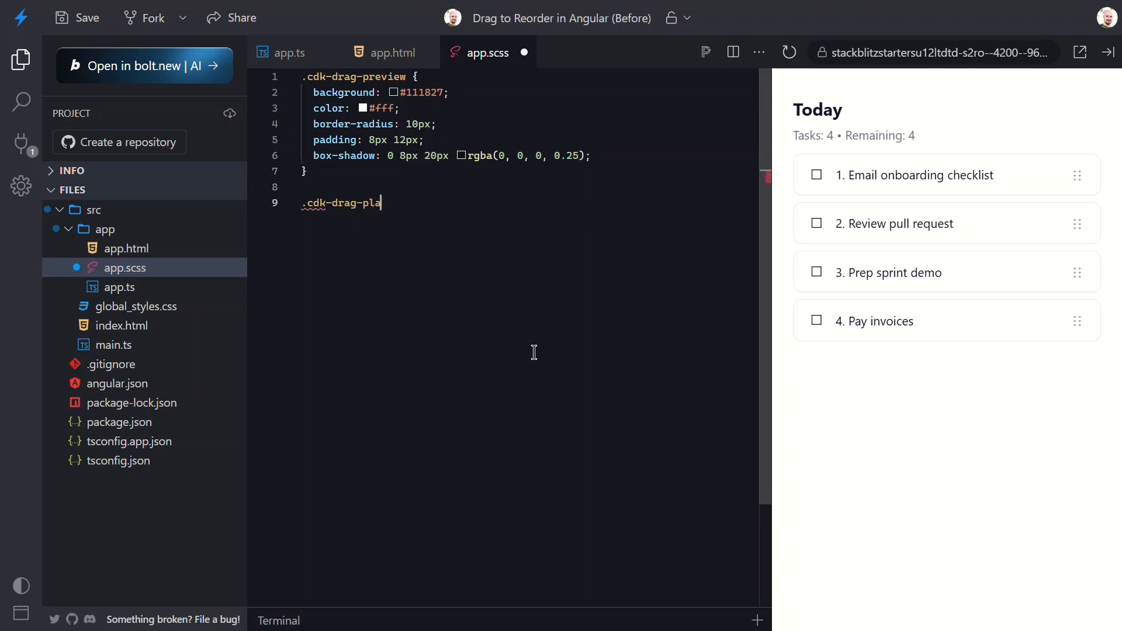
{"action": "type", "text": "ceholder {"}
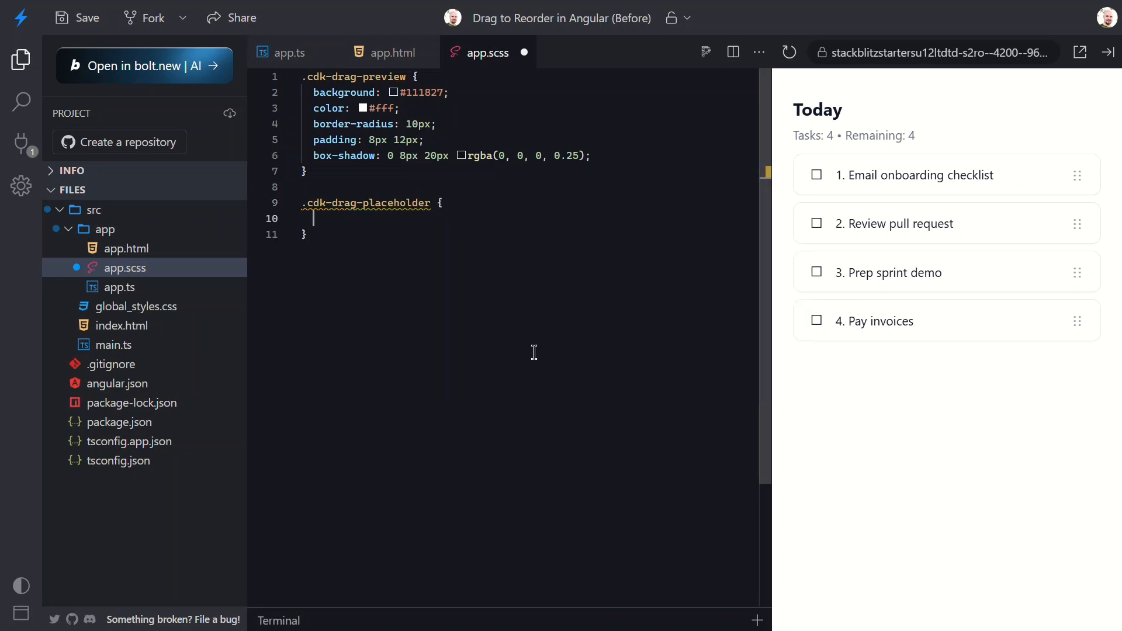
{"action": "type", "text": "background-color: yellow;"}
{"action": "type", "text": "border: 2px"}
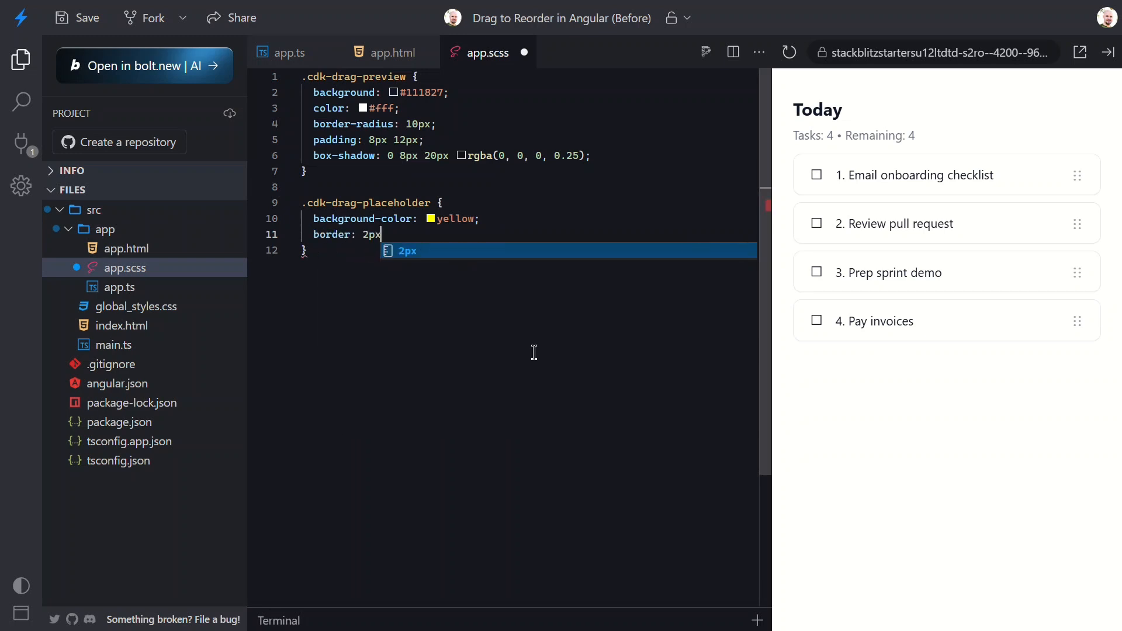
{"action": "type", "text": "dashed #c"}
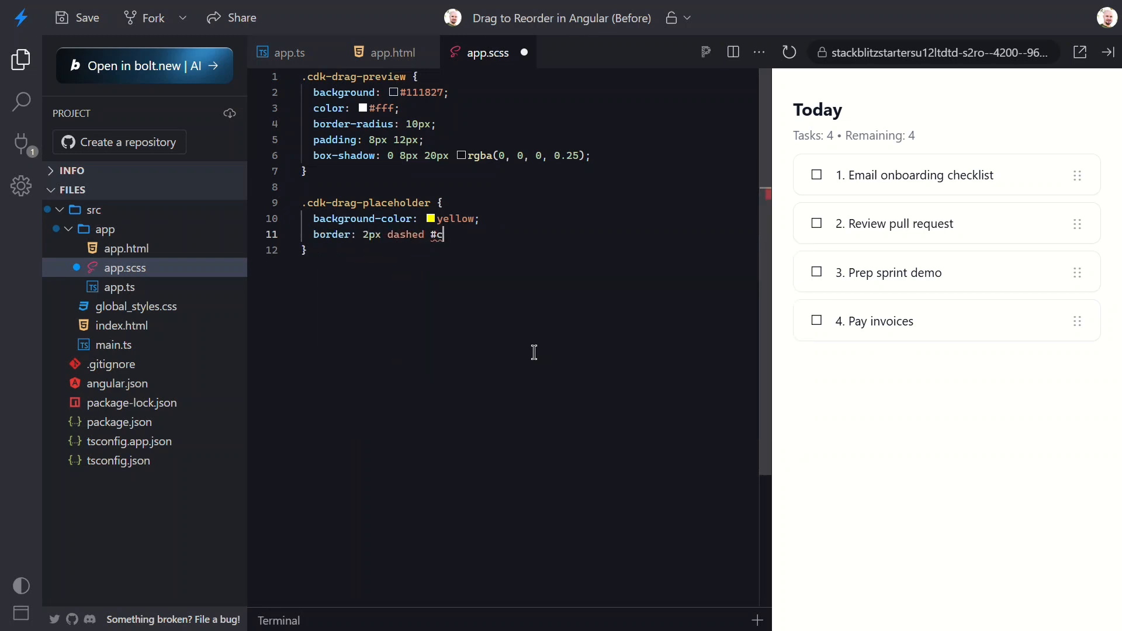
{"action": "type", "text": "7d2fe;"}
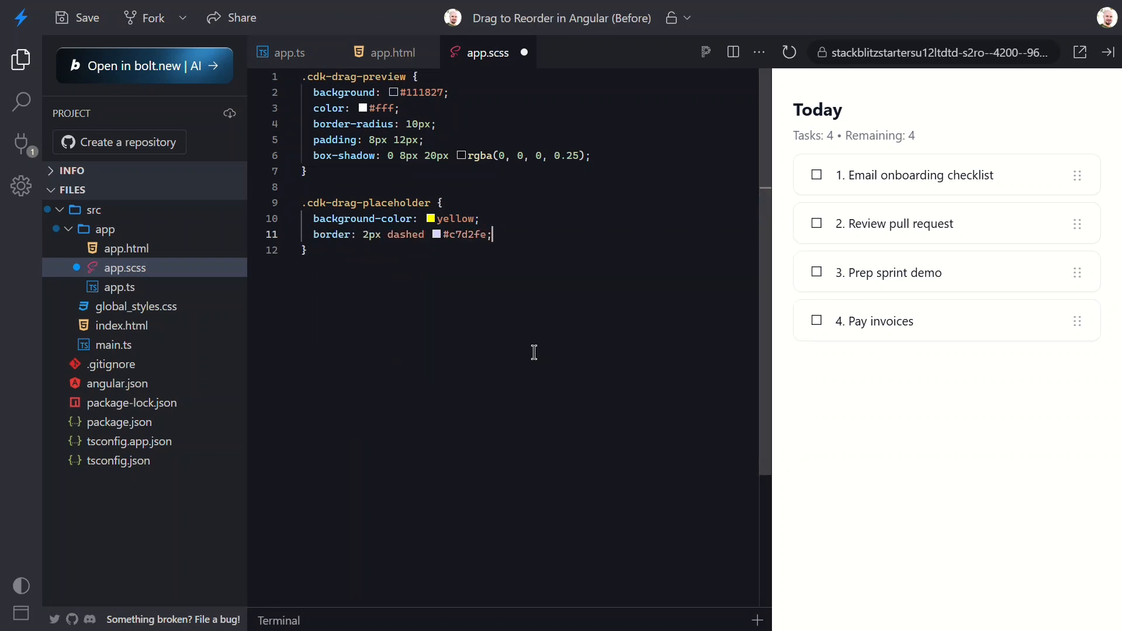
{"action": "type", "text": "border-radius: 10px;"}
{"action": "type", "text": "height: "}
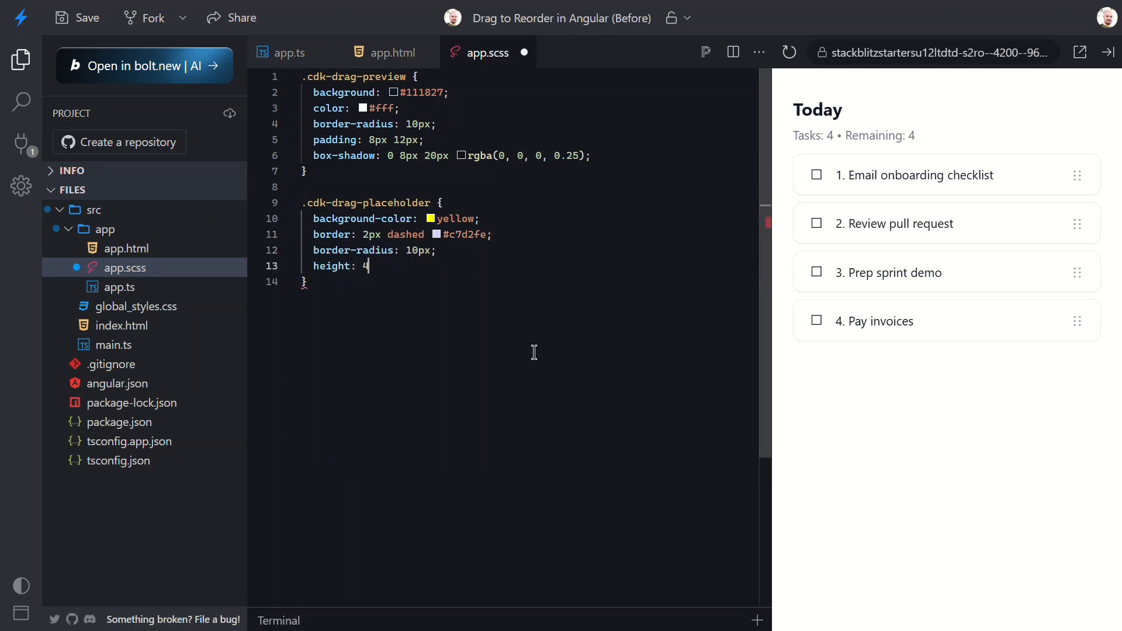
{"action": "type", "text": "4px;"}
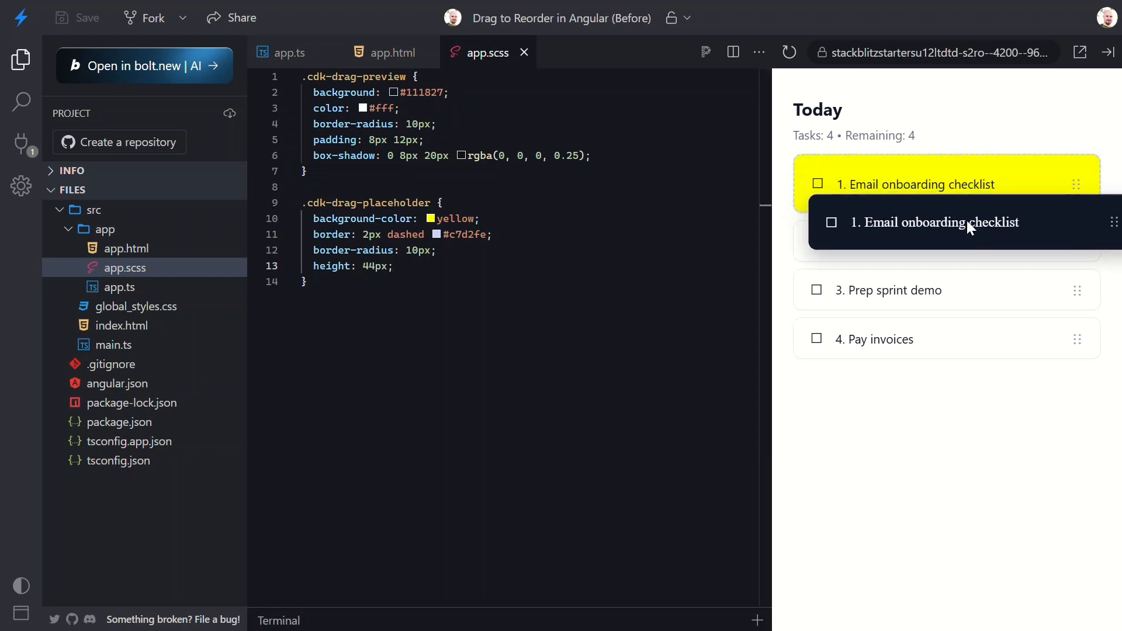
- Move Email onboarding checklist last and Review pull request second, then tick both first tasks
{"action": "left_click_drag", "start_coordinate": [935, 222], "coordinate": [935, 315]}
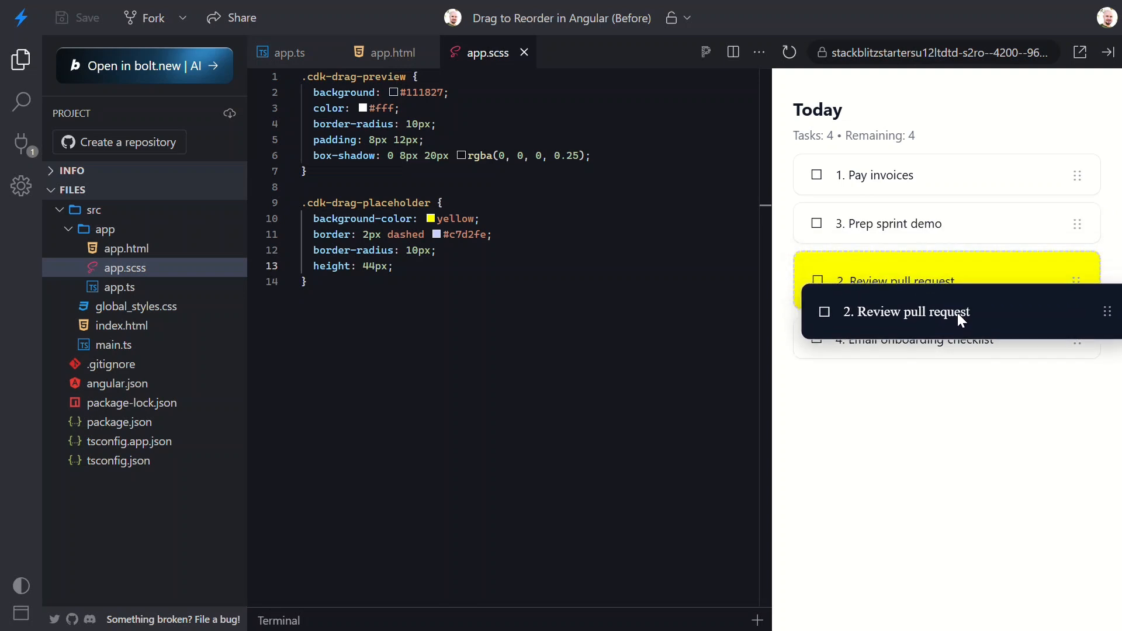
{"action": "left_click_drag", "start_coordinate": [906, 311], "coordinate": [928, 219]}
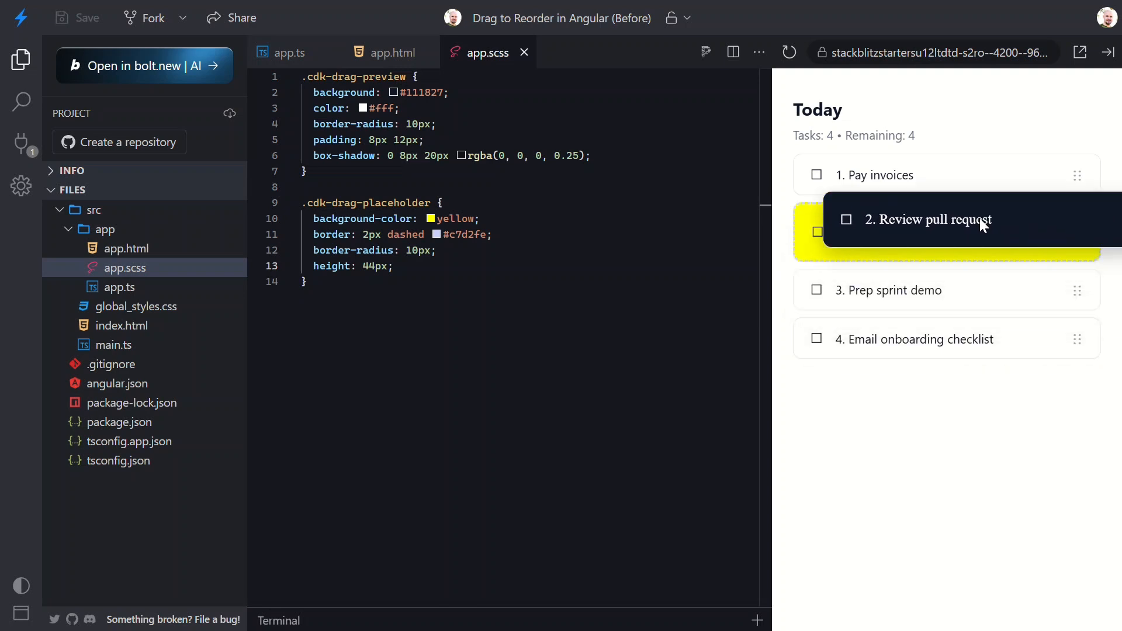
{"action": "left_click", "coordinate": [816, 175]}
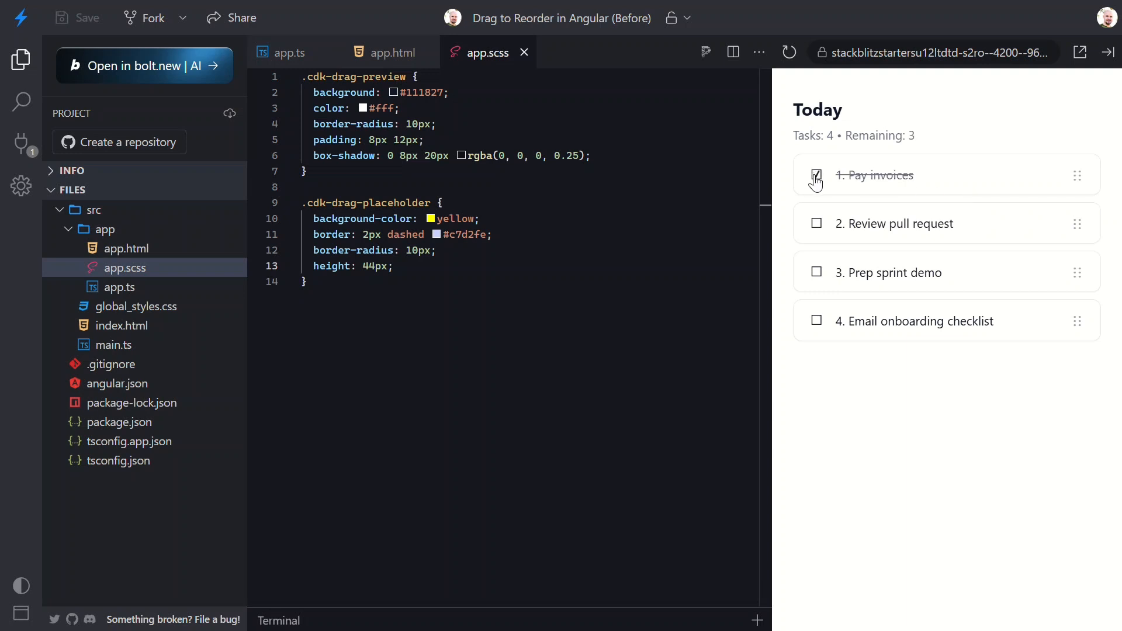
{"action": "left_click", "coordinate": [815, 224]}
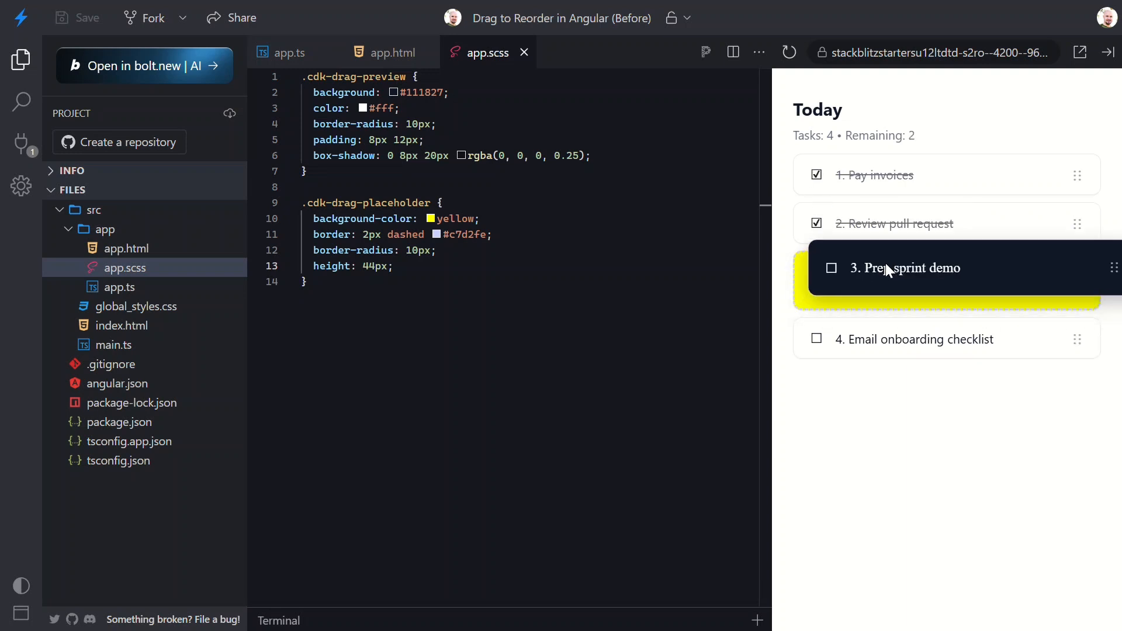
- Drag Prep sprint demo up and down, testing the drag styles, and drop it at the list's end
{"action": "left_click_drag", "start_coordinate": [887, 268], "coordinate": [887, 223]}
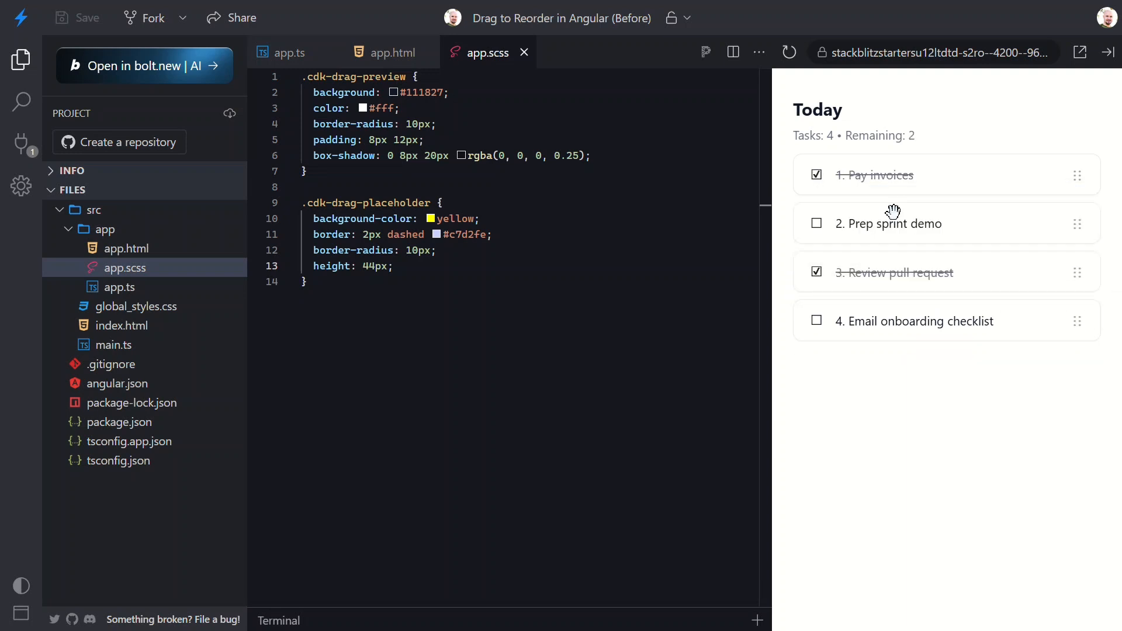
{"action": "left_click_drag", "start_coordinate": [893, 222], "coordinate": [905, 255]}
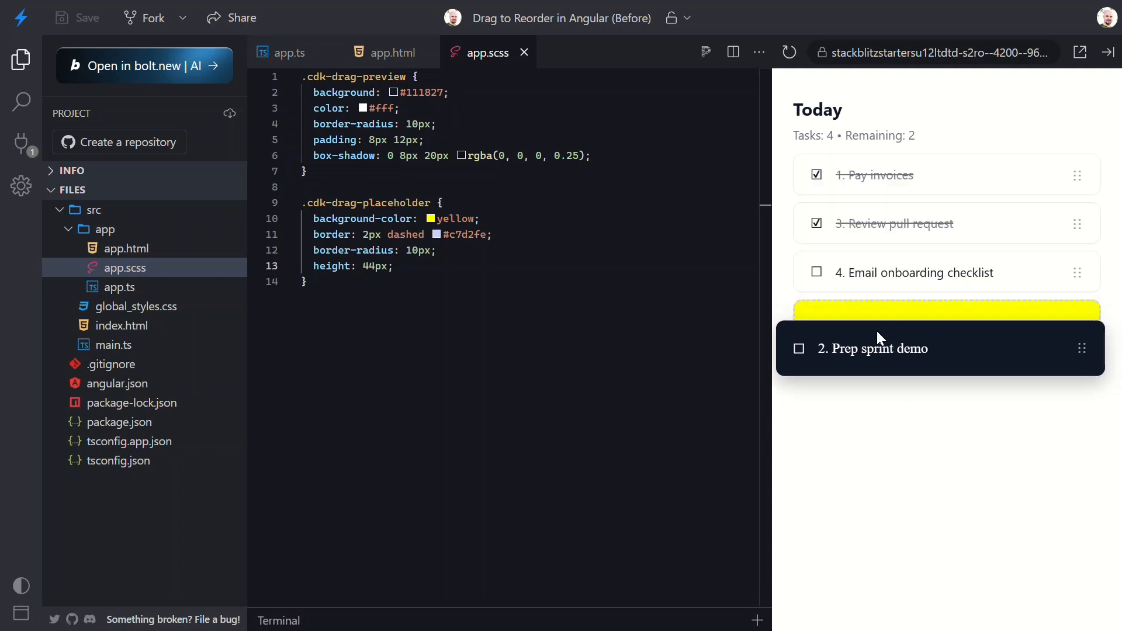
{"action": "left_click_drag", "start_coordinate": [873, 349], "coordinate": [887, 321]}
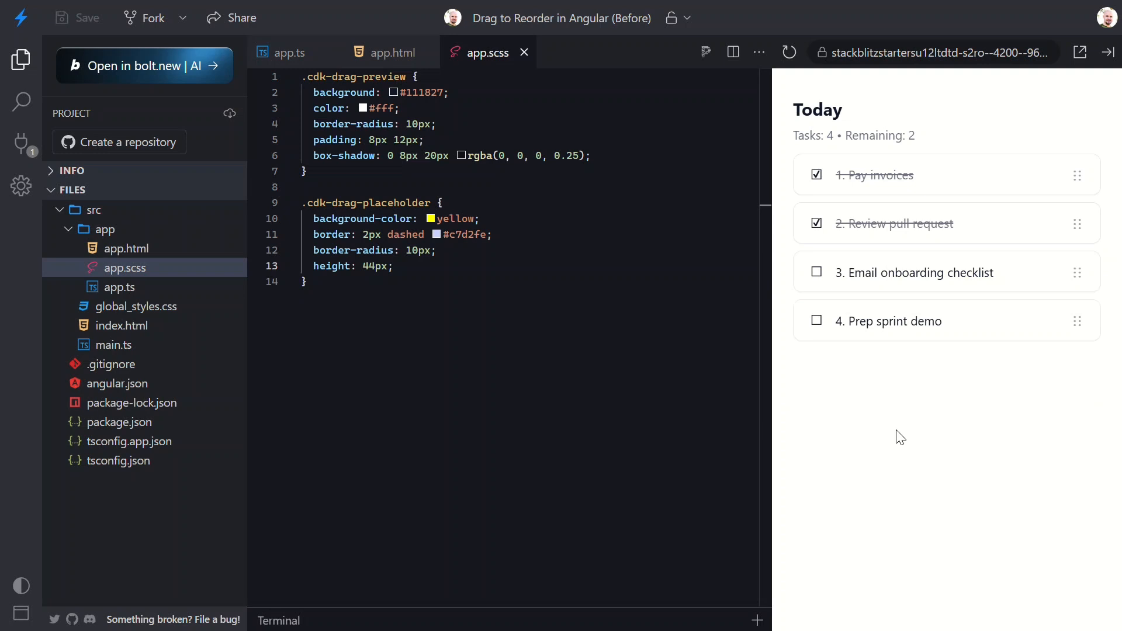